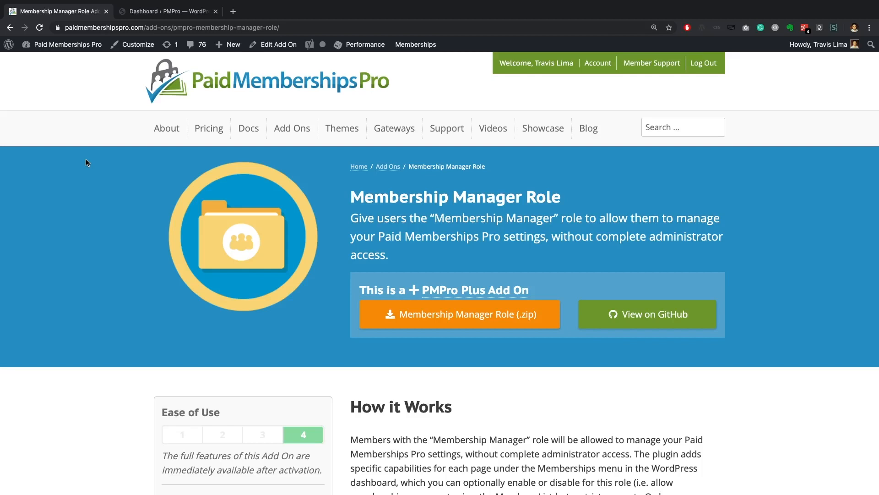
Switch to the PMPro site's WordPress admin tab and open the Memberships menu.
scroll(down, 3)
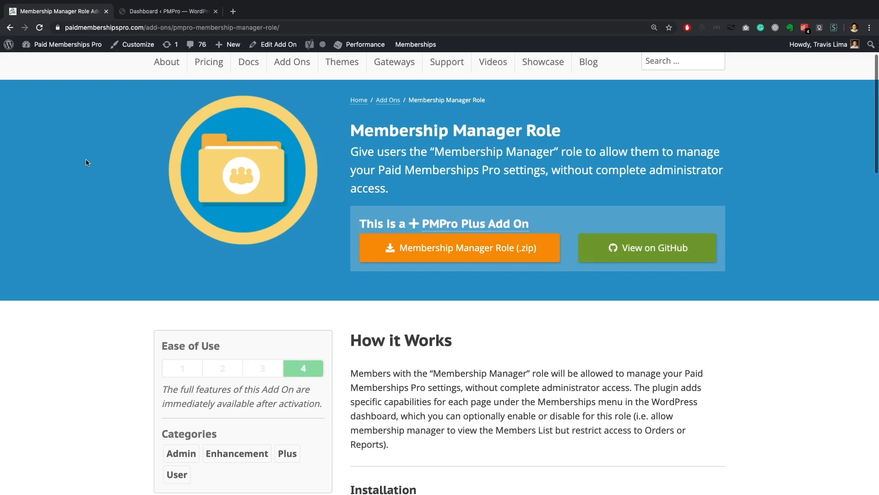
scroll(down, 3)
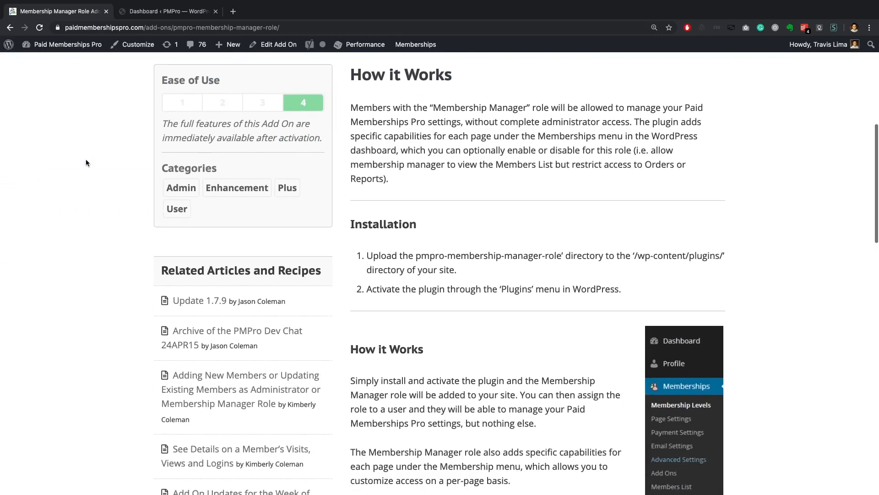
scroll(down, 3)
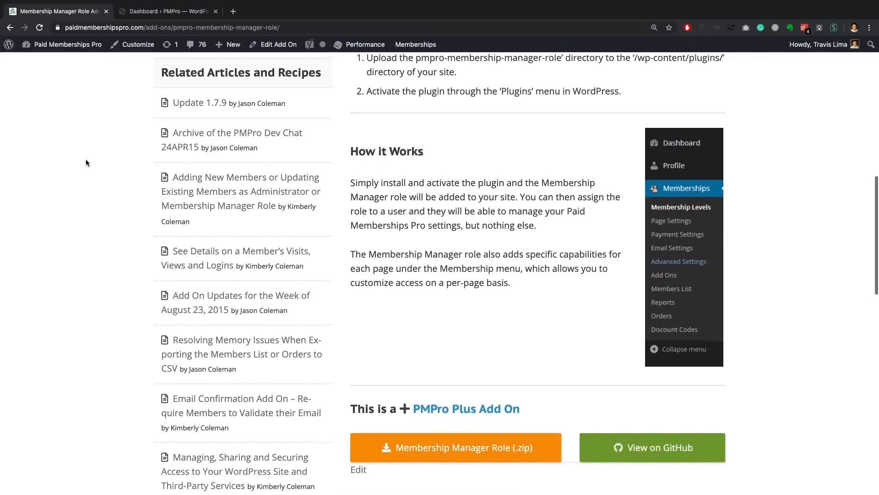
scroll(down, 3)
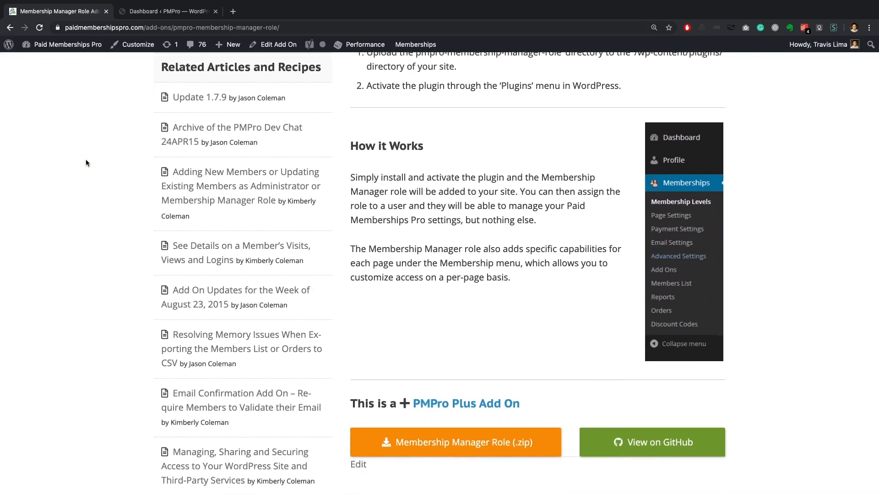
mouse_move(722, 186)
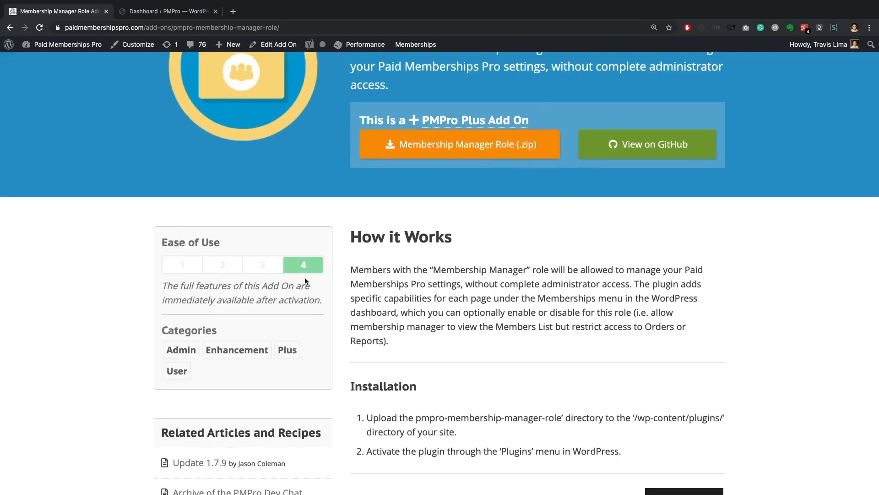
mouse_move(312, 290)
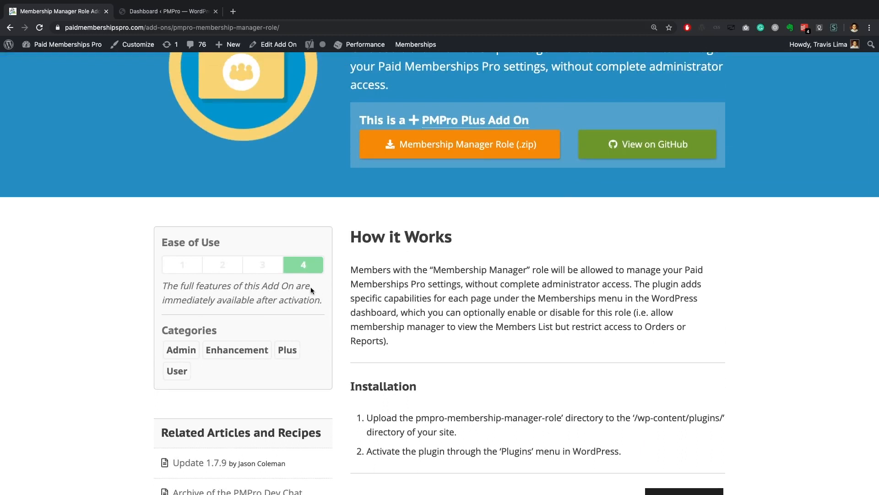
scroll(down, 3)
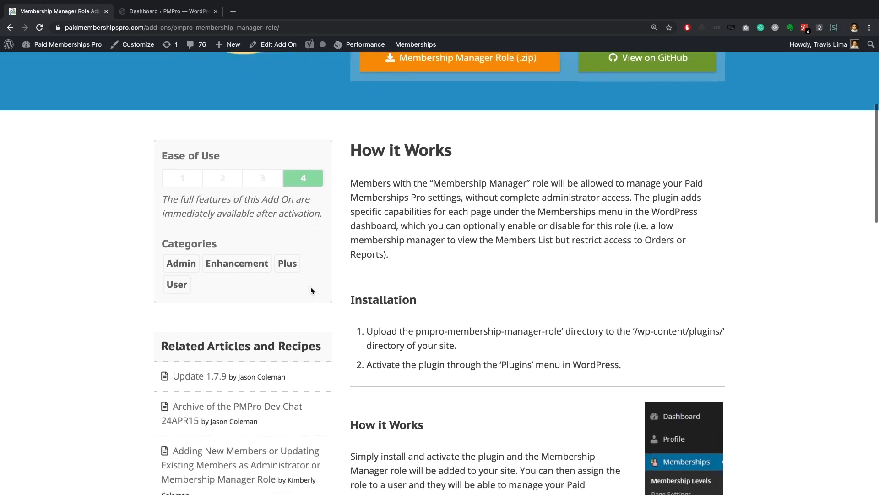
scroll(down, 3)
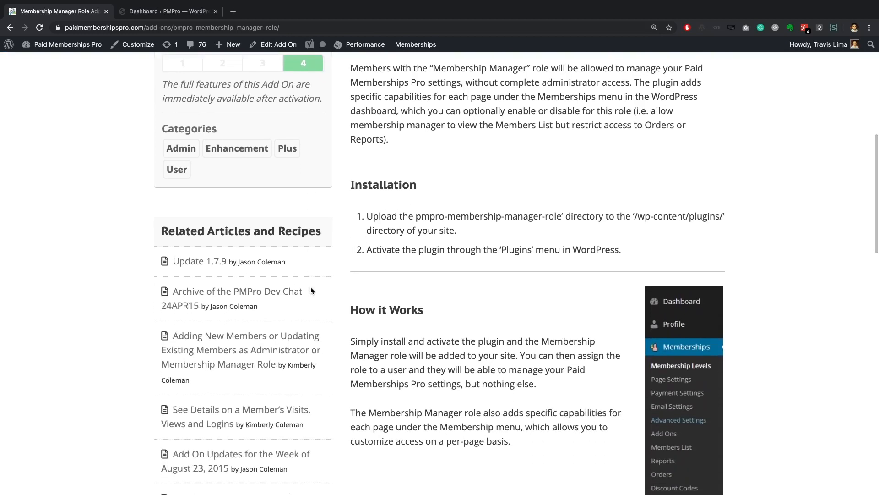
scroll(down, 3)
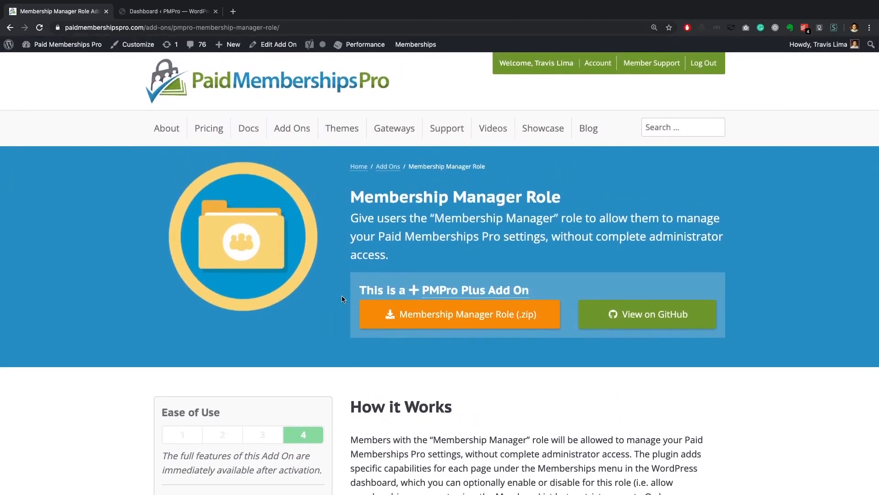
mouse_move(109, 252)
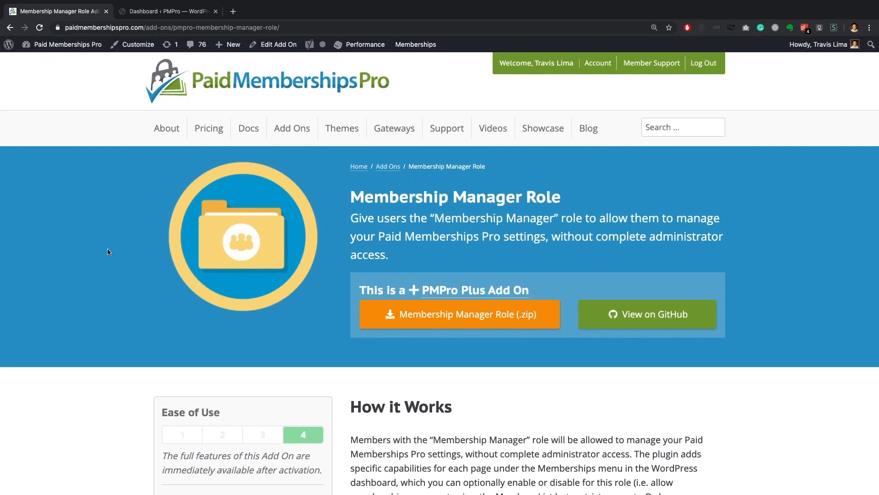
mouse_move(110, 236)
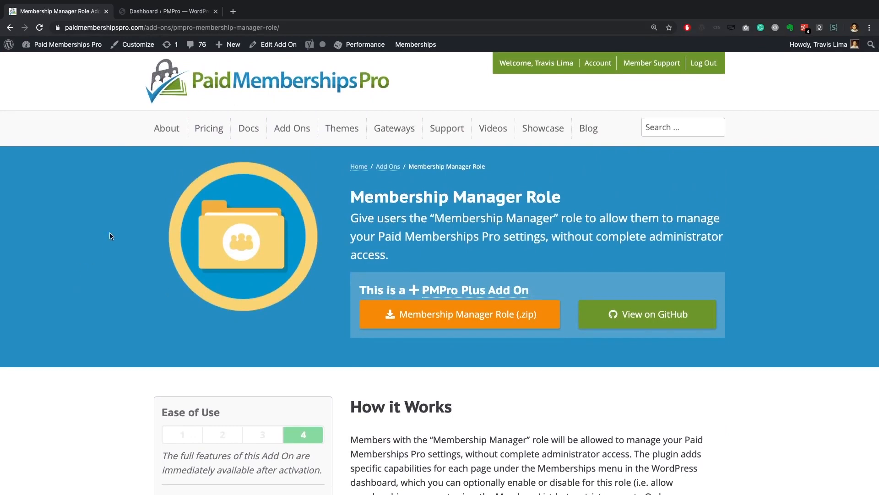
click(172, 11)
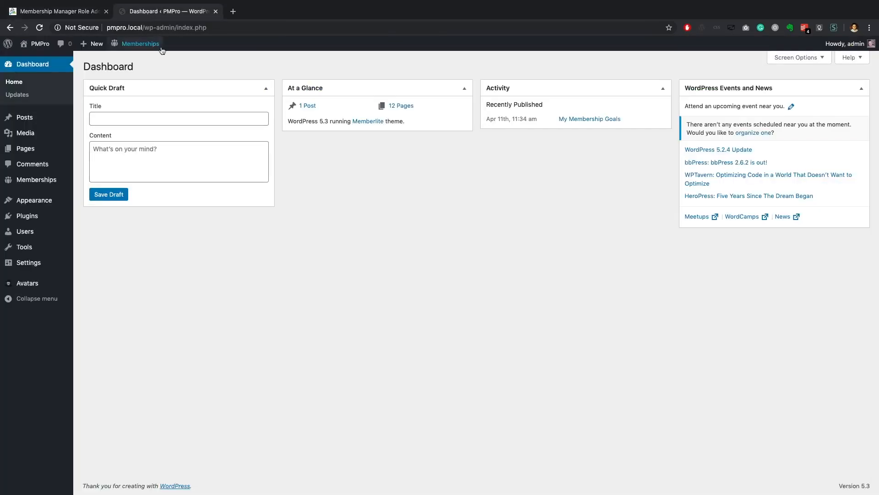
mouse_move(167, 70)
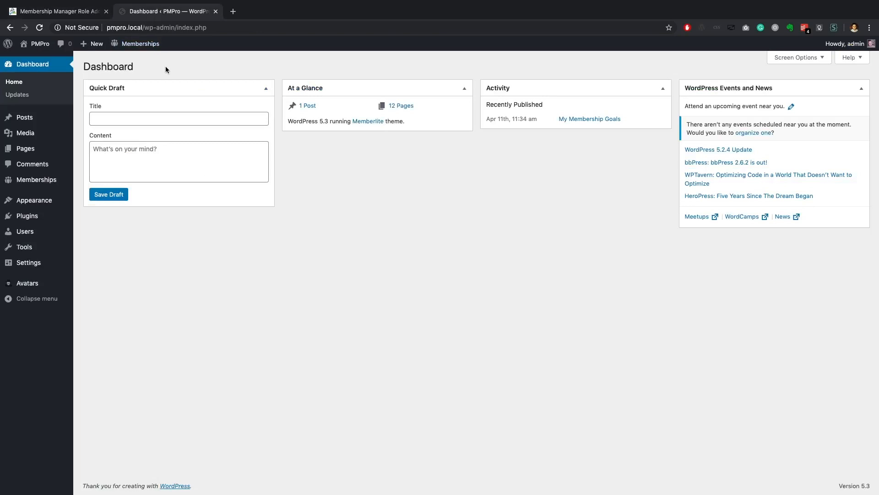
mouse_move(194, 333)
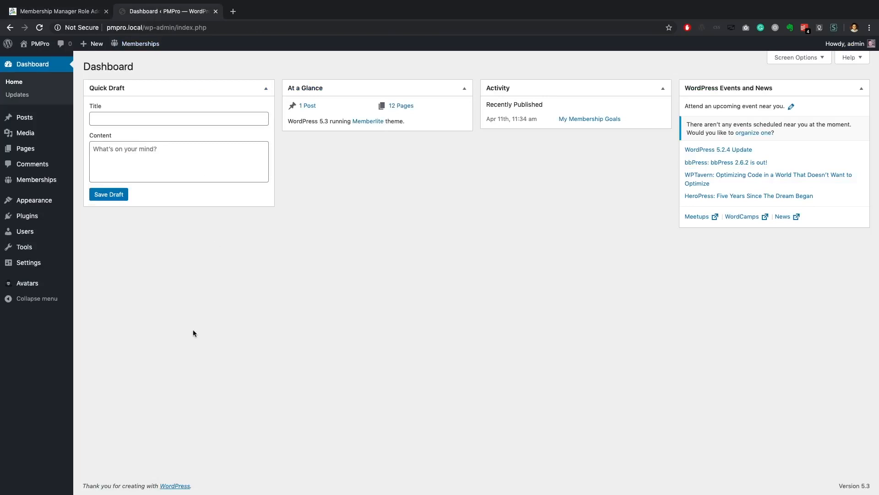
mouse_move(159, 72)
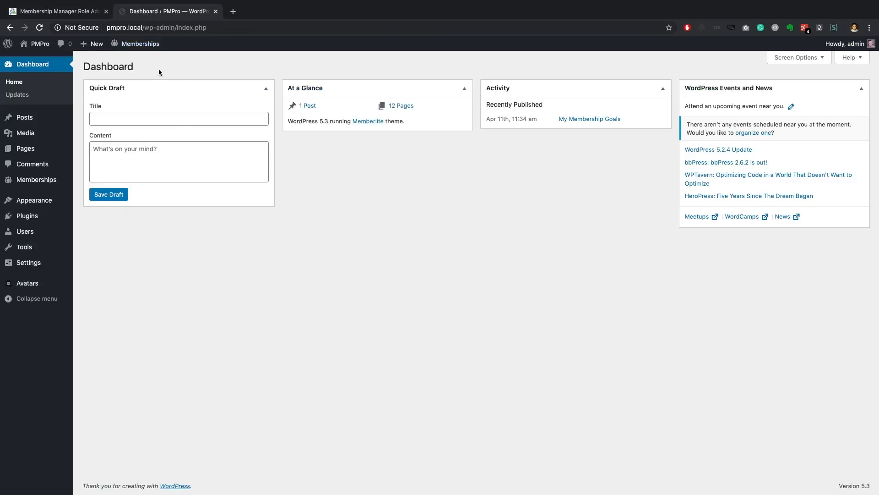
mouse_move(168, 41)
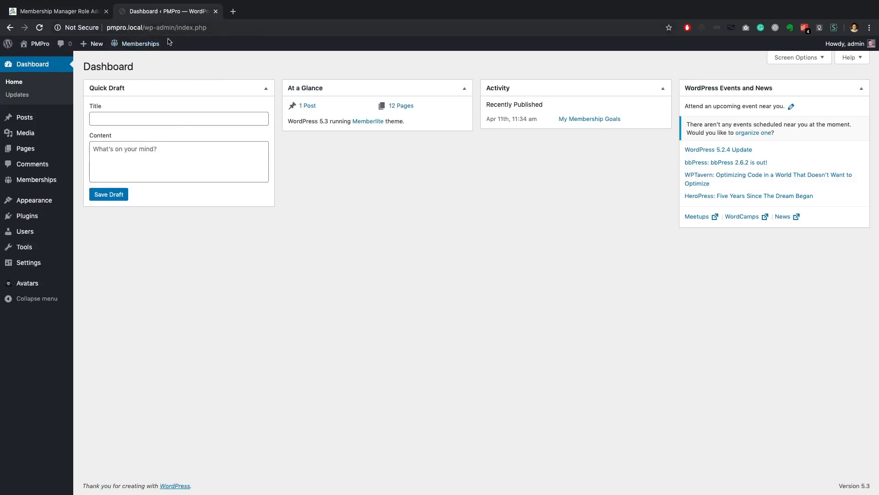
mouse_move(25, 231)
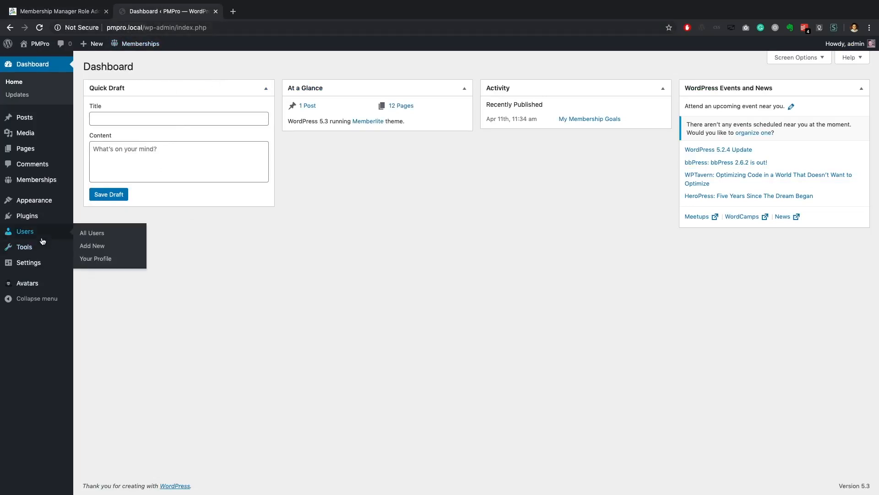
mouse_move(36, 179)
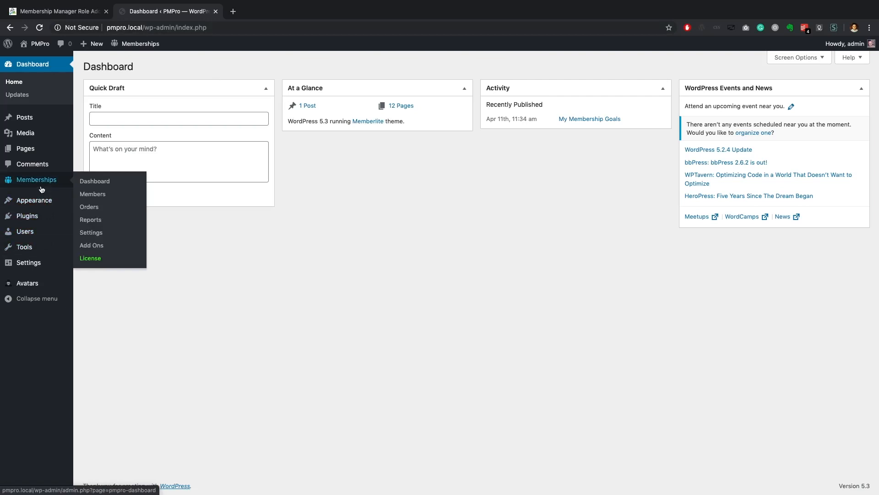
mouse_move(50, 184)
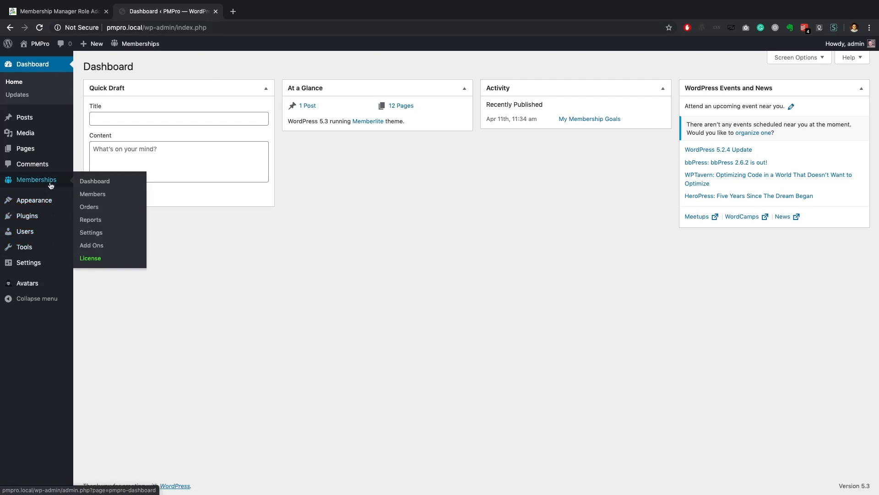
click(91, 245)
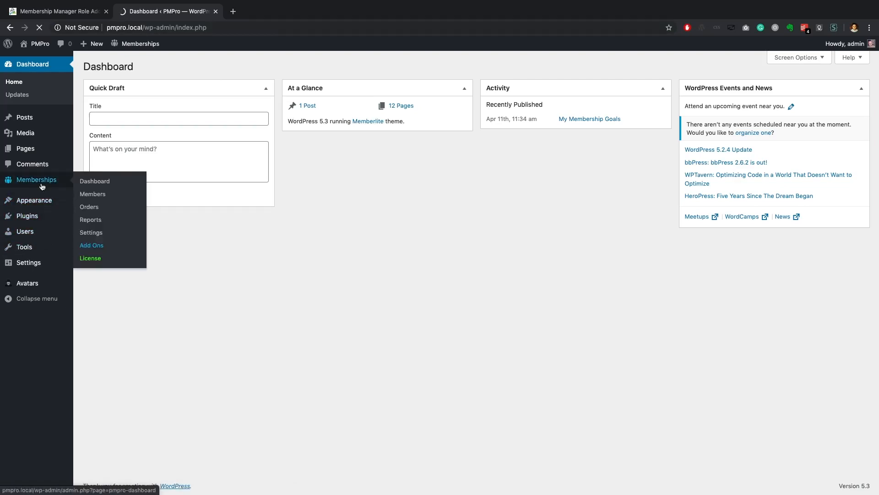
From Memberships > Add Ons, install the Membership Manager Role add-on and activate the plugin.
click(91, 245)
text(membership mana)
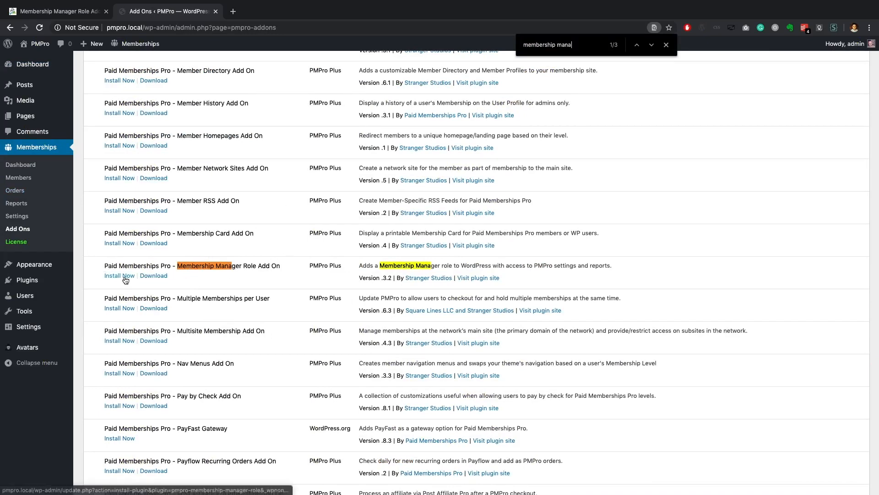
click(119, 275)
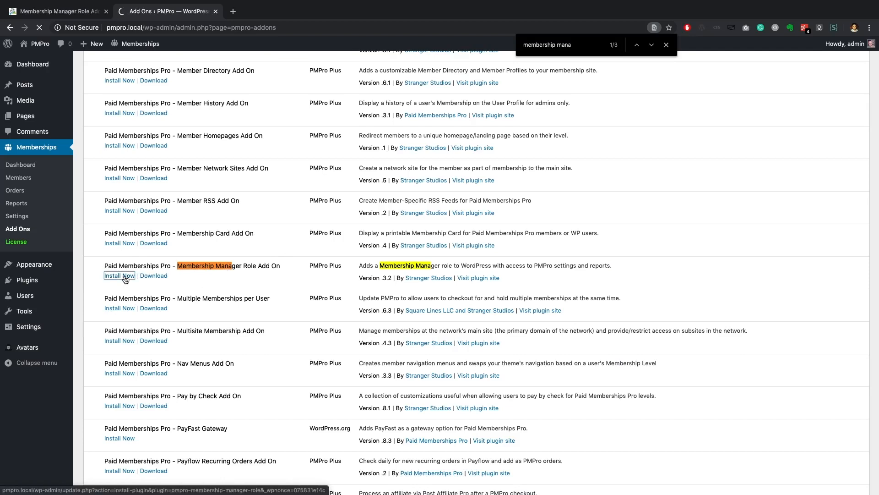
click(119, 275)
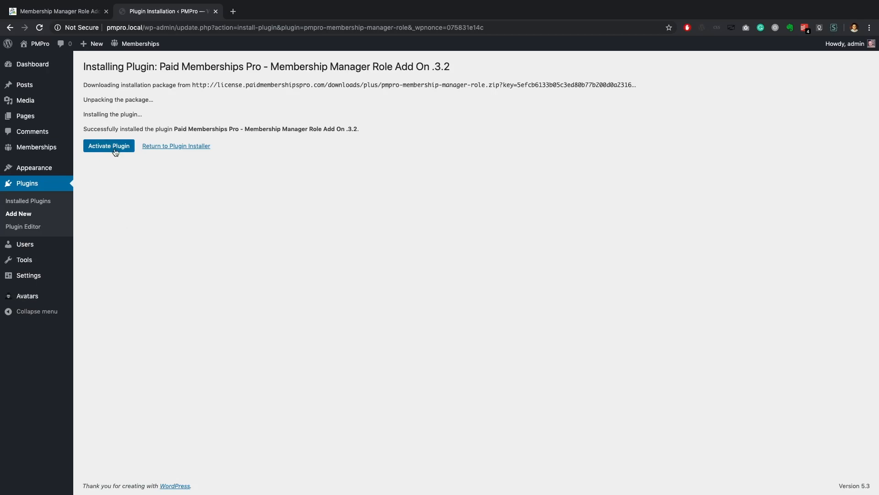
click(108, 146)
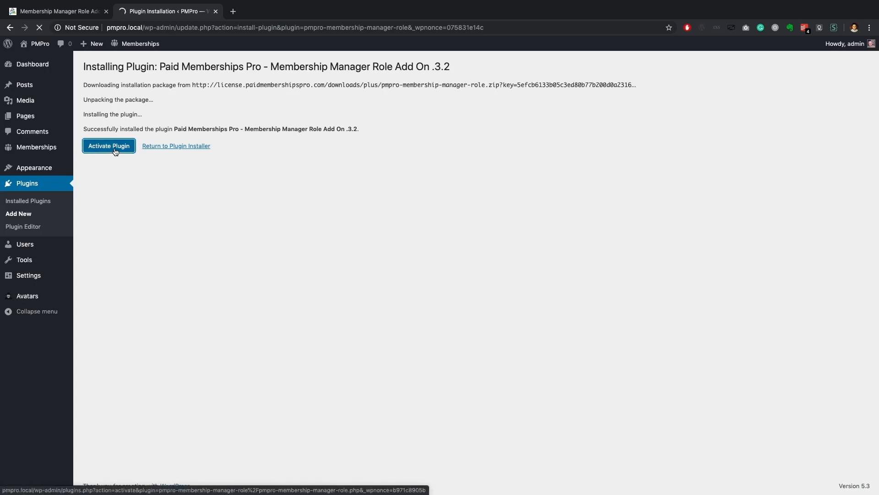
click(108, 146)
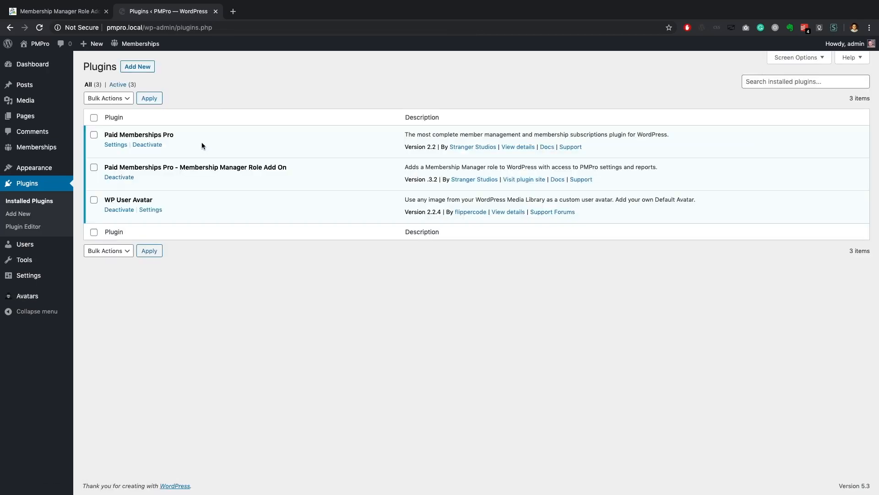
mouse_move(25, 245)
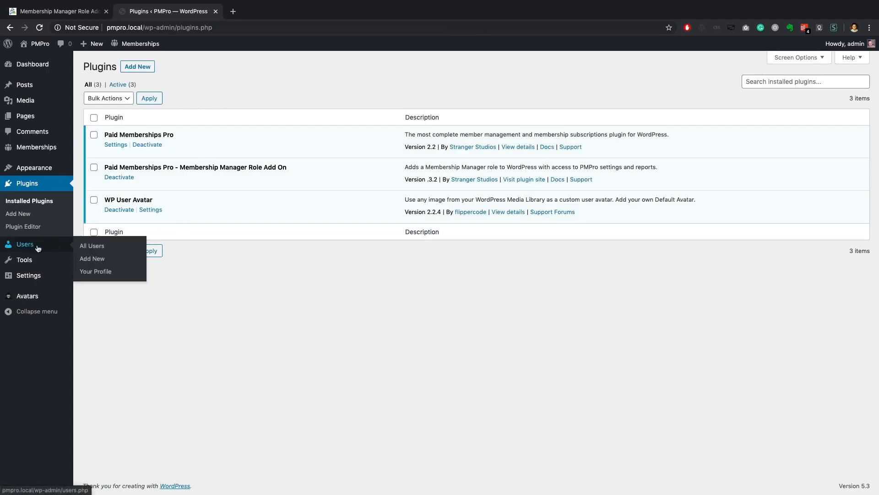
click(91, 246)
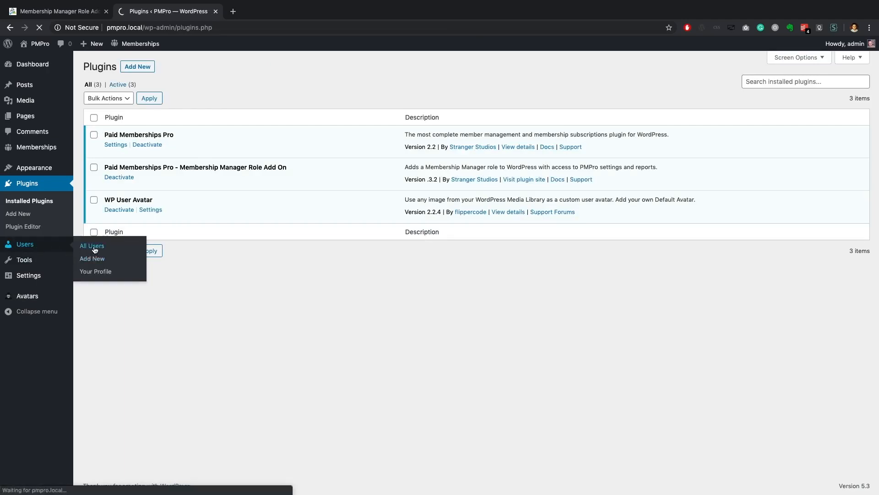
click(92, 246)
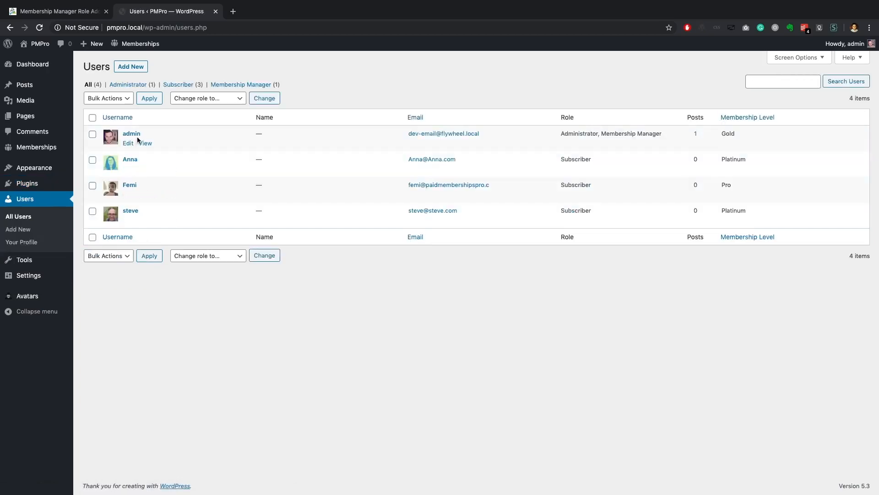
mouse_move(133, 222)
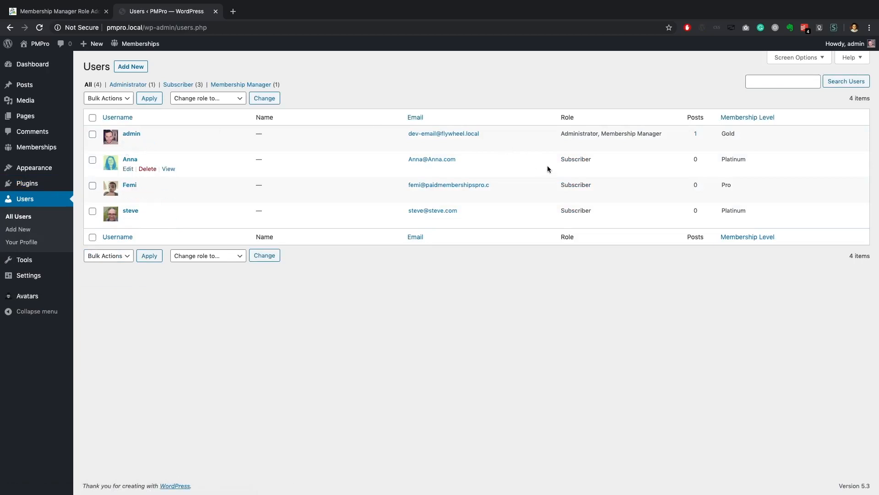
mouse_move(577, 169)
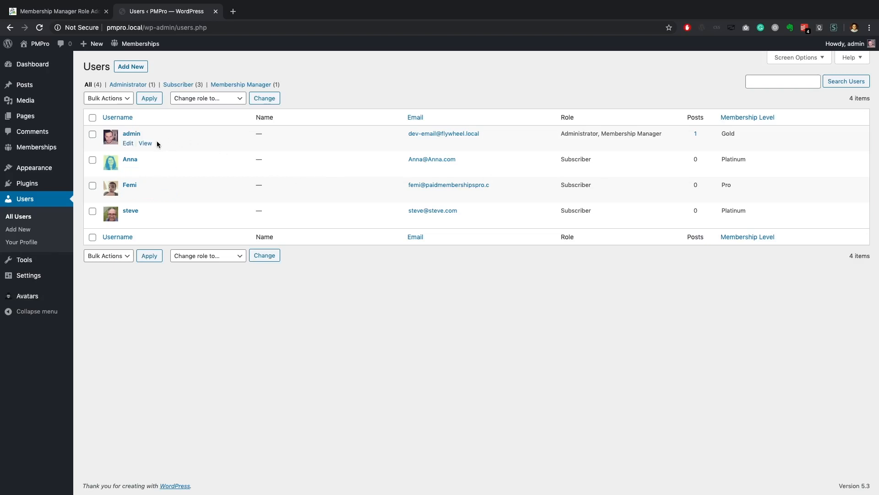
mouse_move(271, 140)
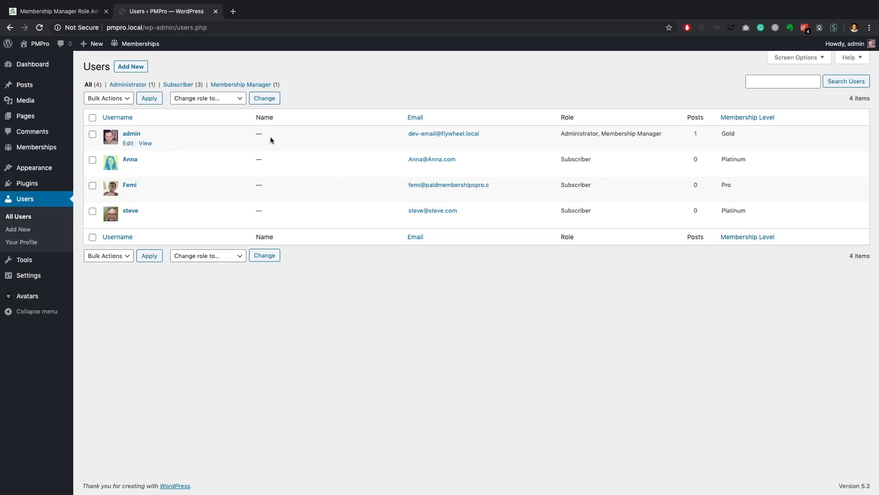
mouse_move(607, 147)
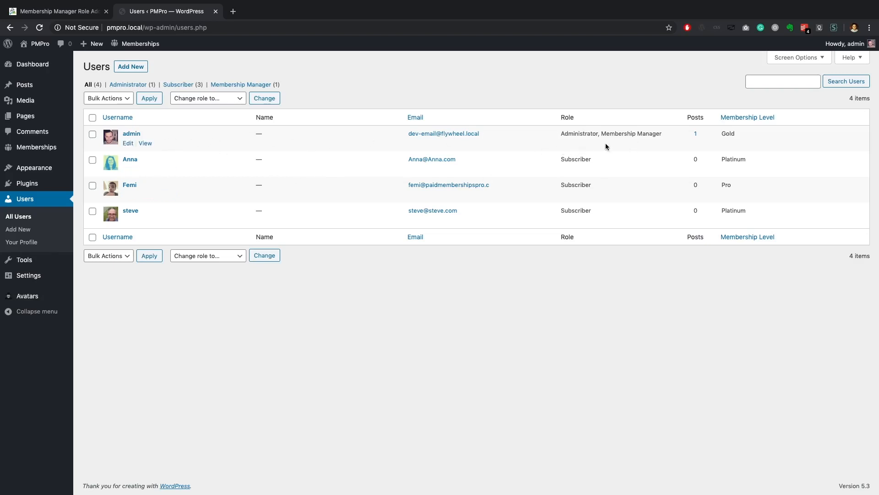
mouse_move(674, 146)
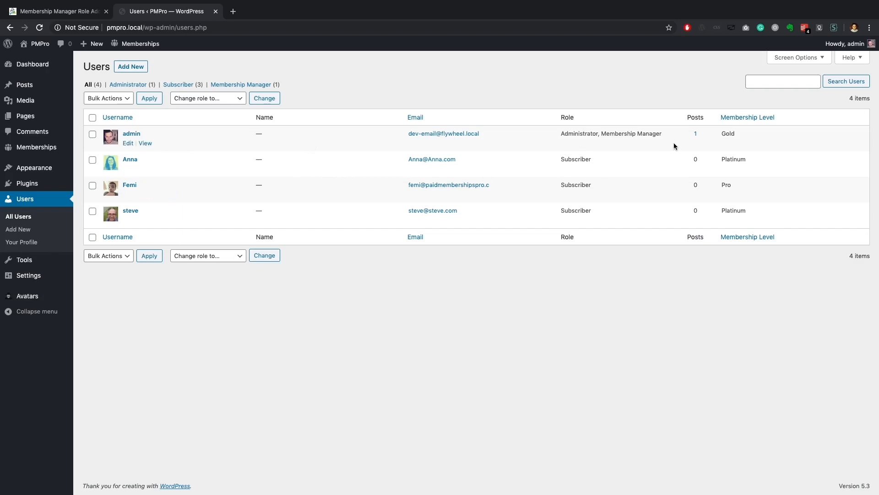
mouse_move(250, 180)
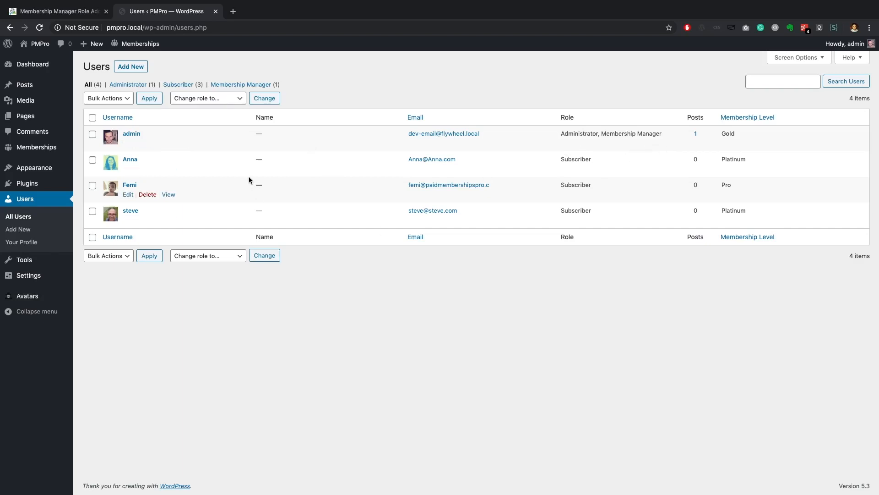
mouse_move(142, 161)
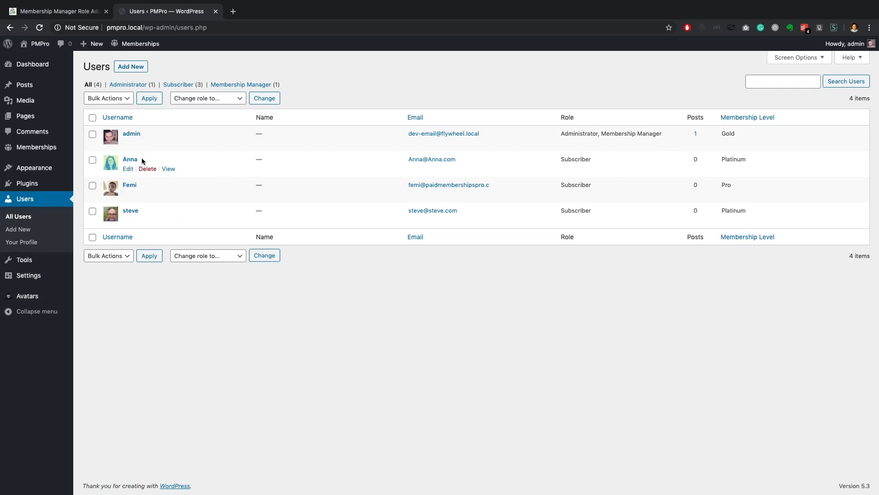
mouse_move(158, 159)
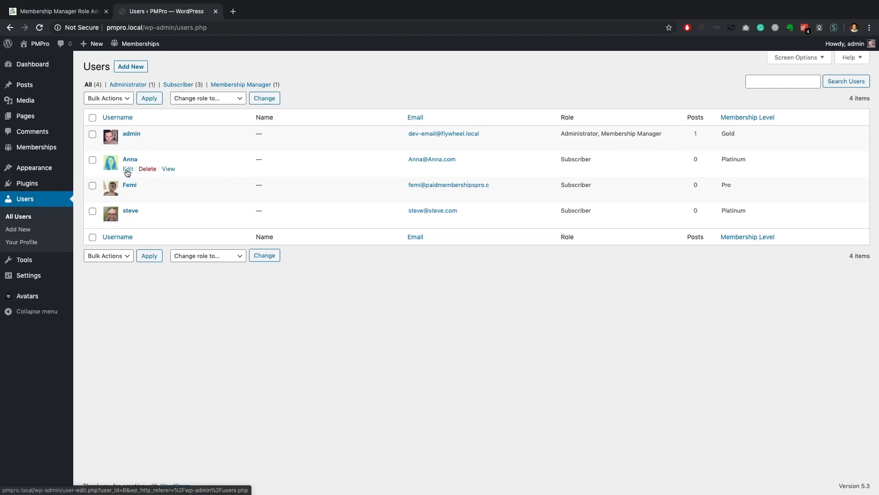
click(129, 169)
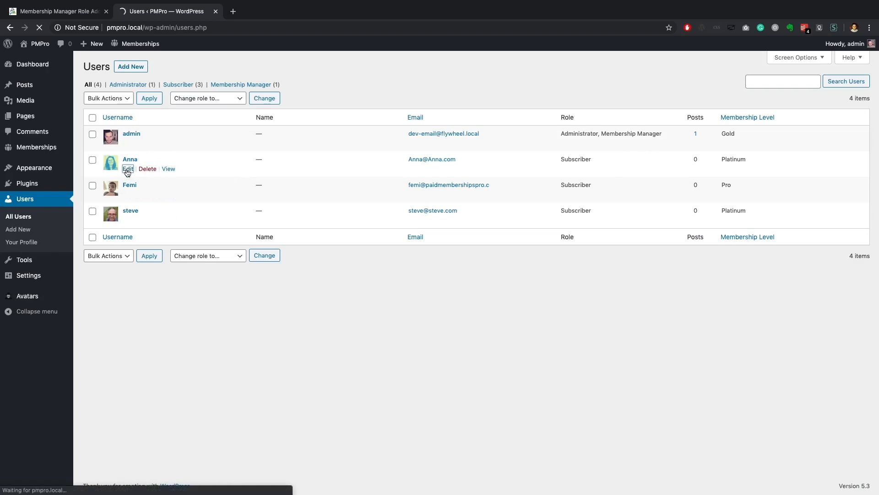
click(128, 168)
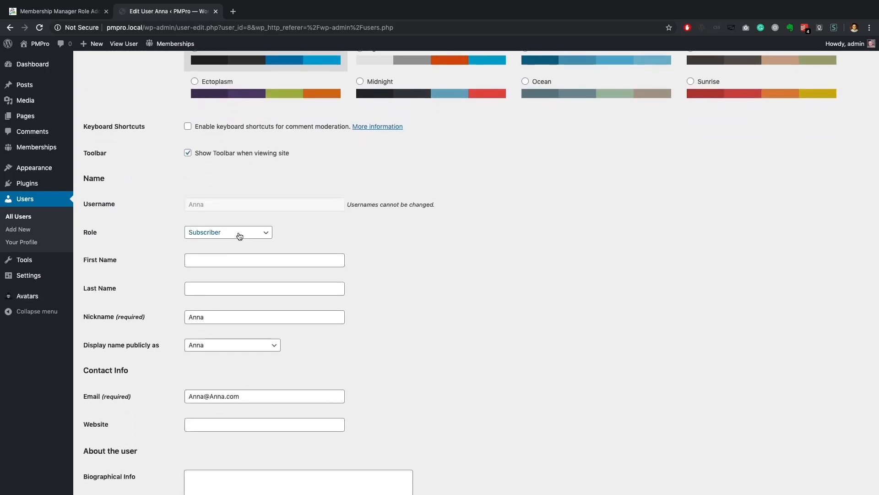
click(228, 232)
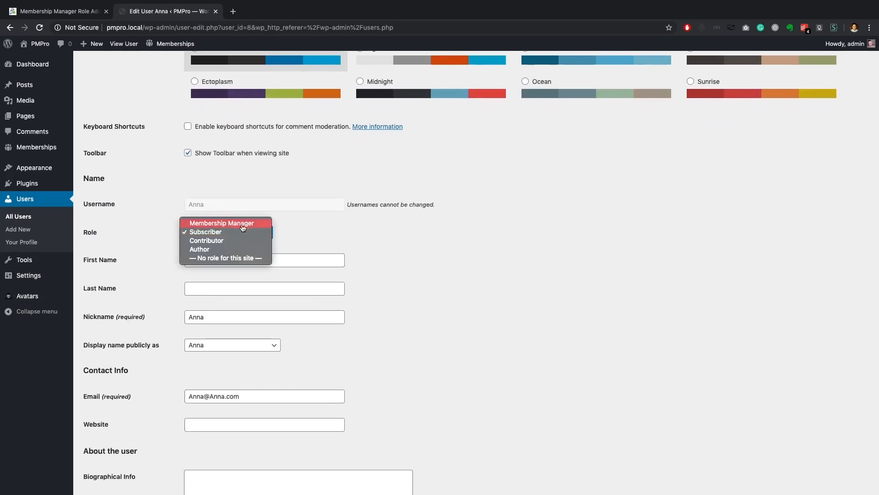
mouse_move(223, 226)
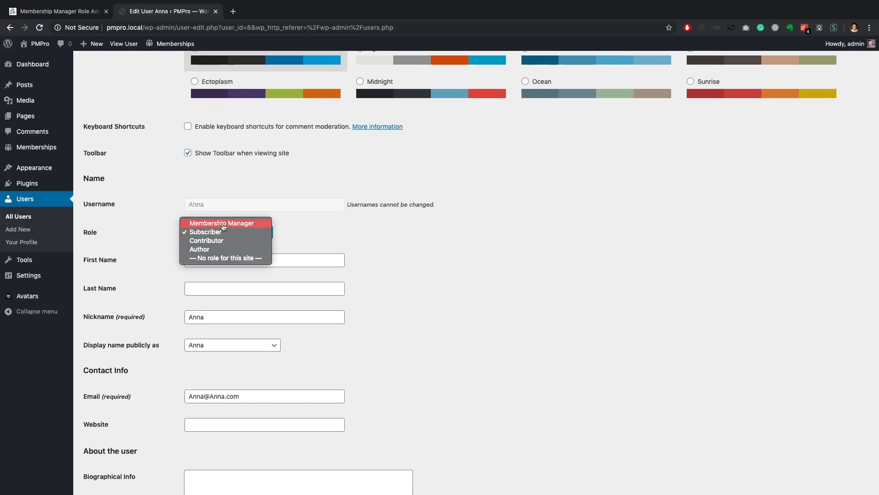
mouse_move(246, 243)
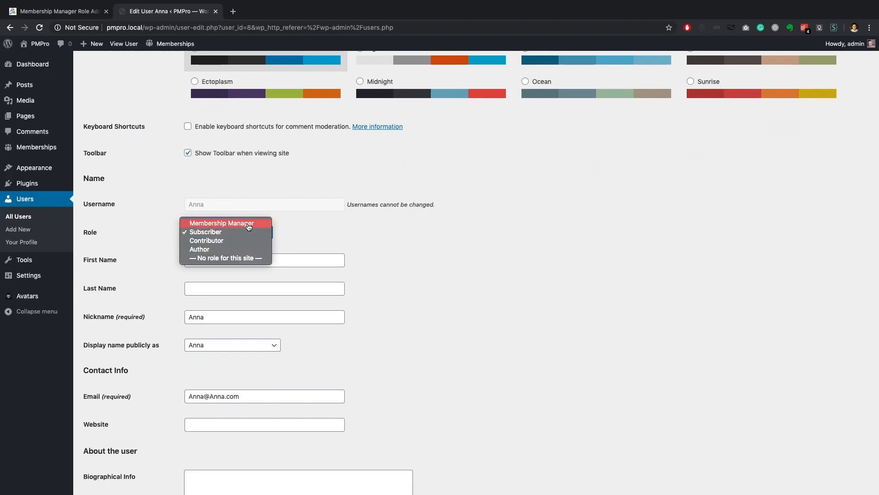
click(221, 223)
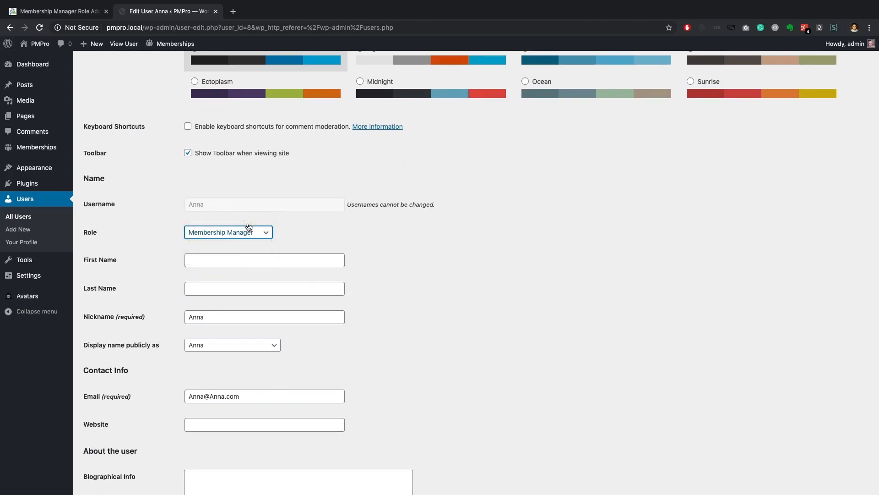
scroll(down, 3)
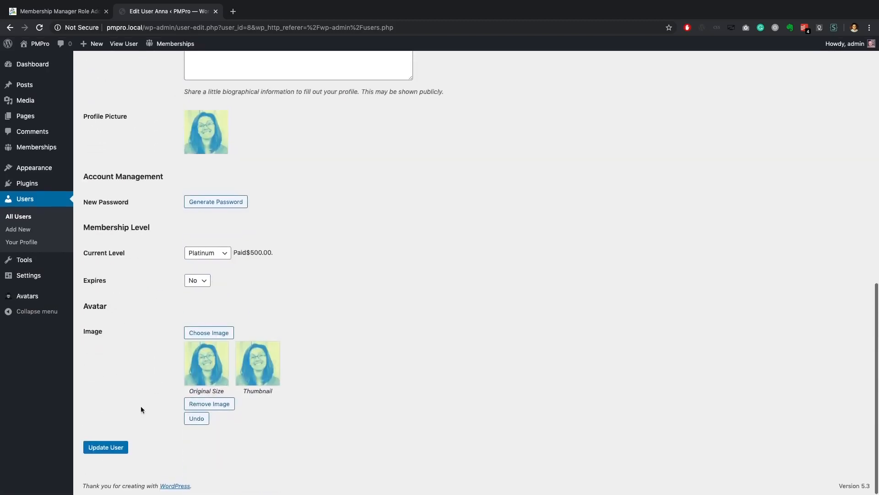
click(105, 447)
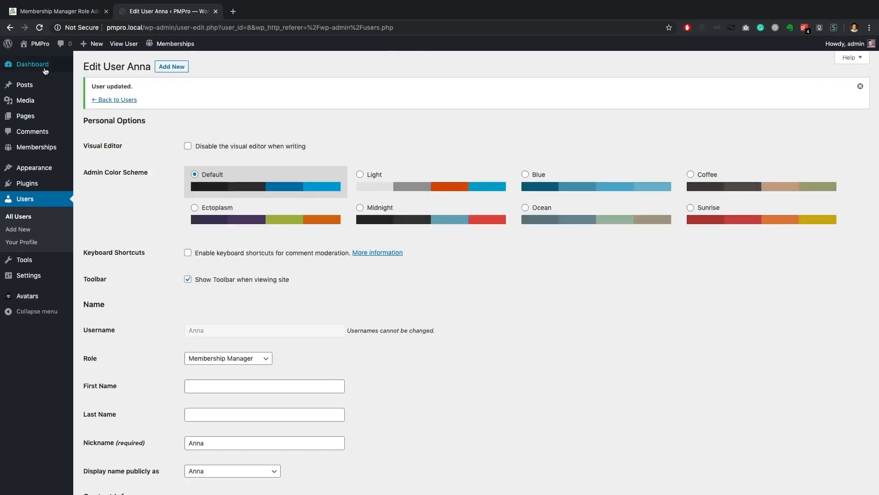
Go to the admin Dashboard home, then log out from the Howdy, admin menu.
click(32, 64)
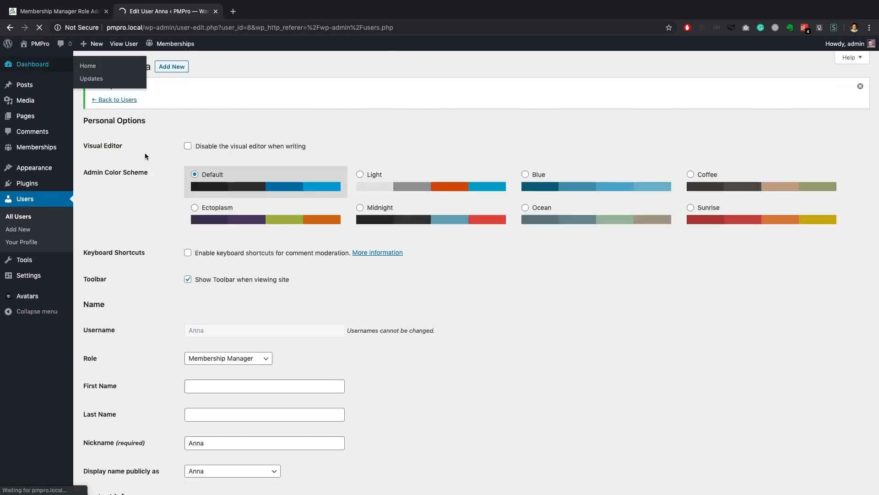
click(87, 65)
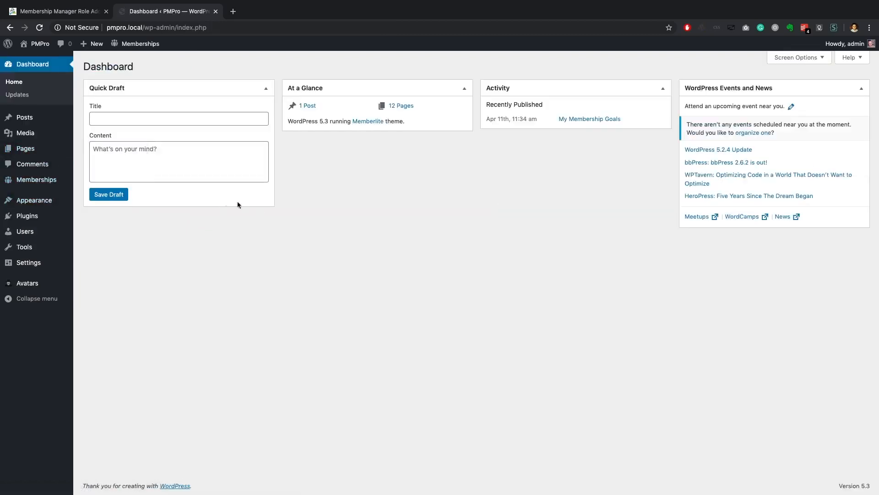
mouse_move(560, 166)
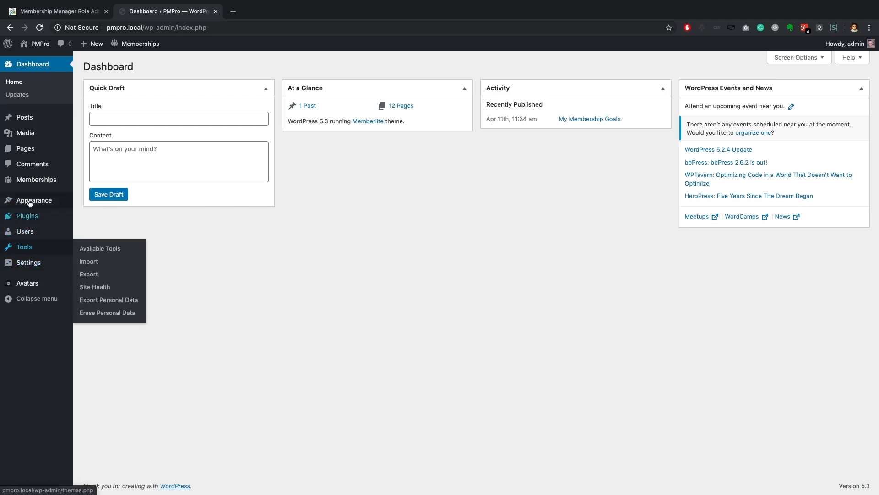
mouse_move(40, 123)
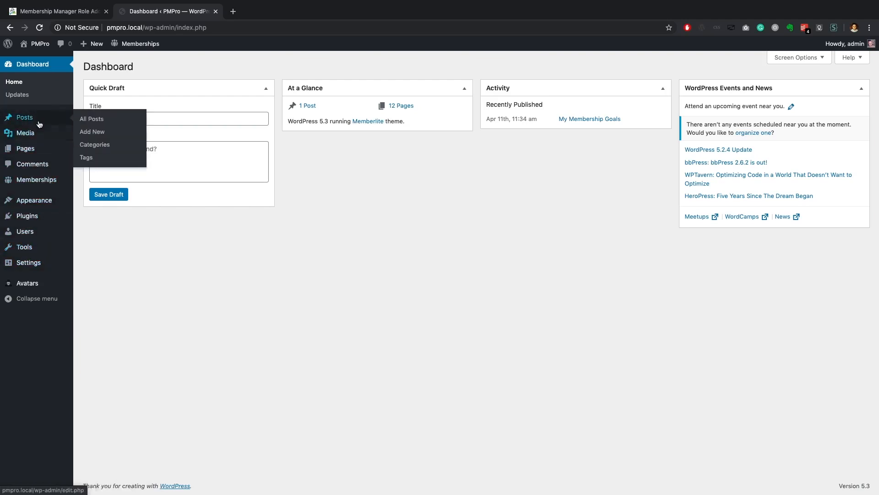
mouse_move(26, 148)
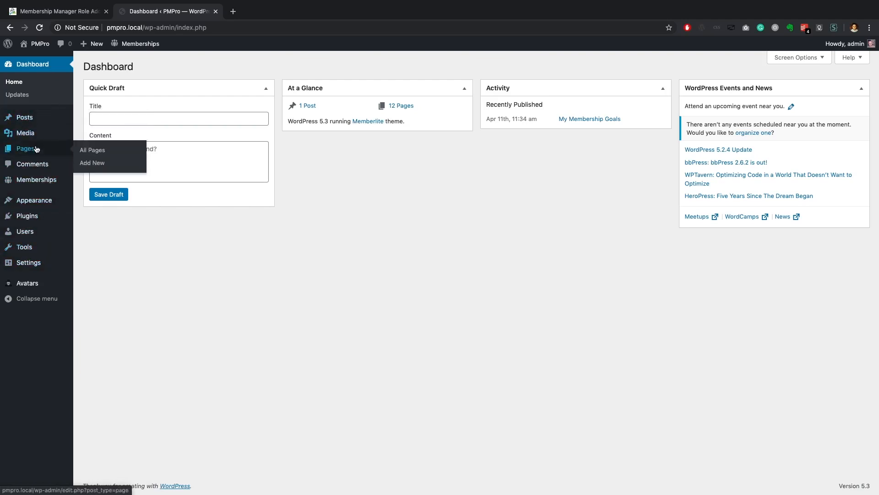
mouse_move(24, 117)
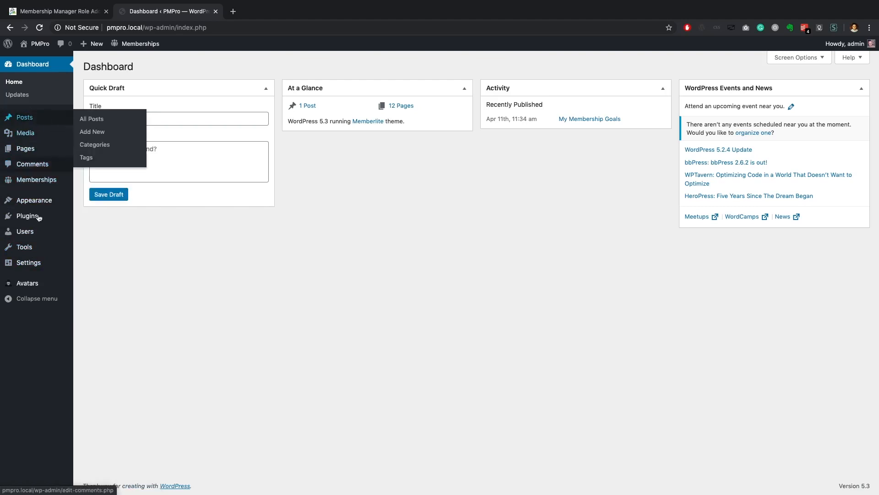
mouse_move(41, 233)
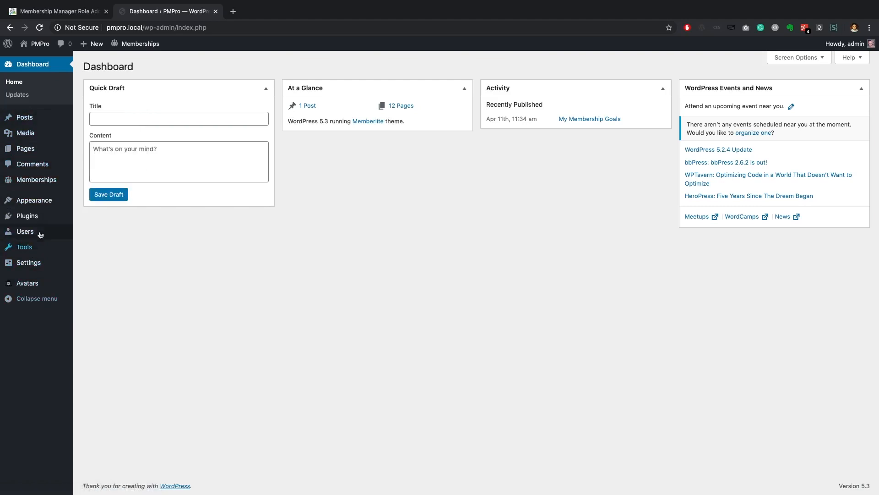
mouse_move(24, 247)
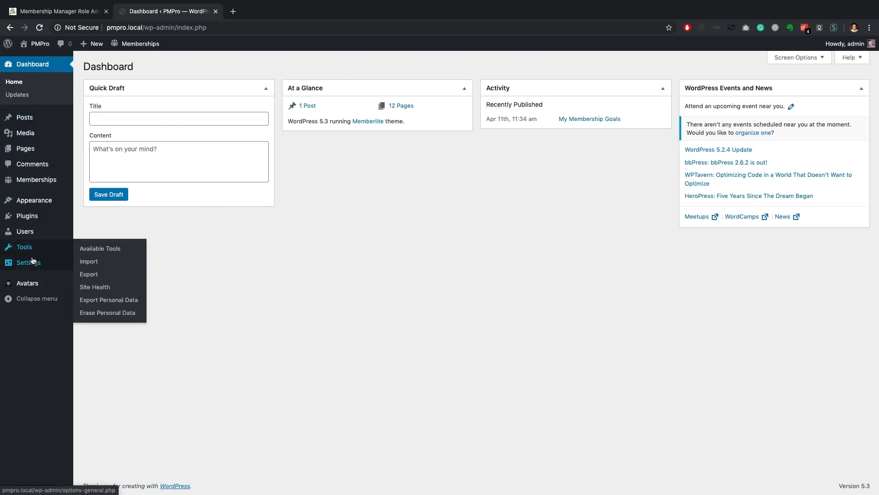
mouse_move(33, 242)
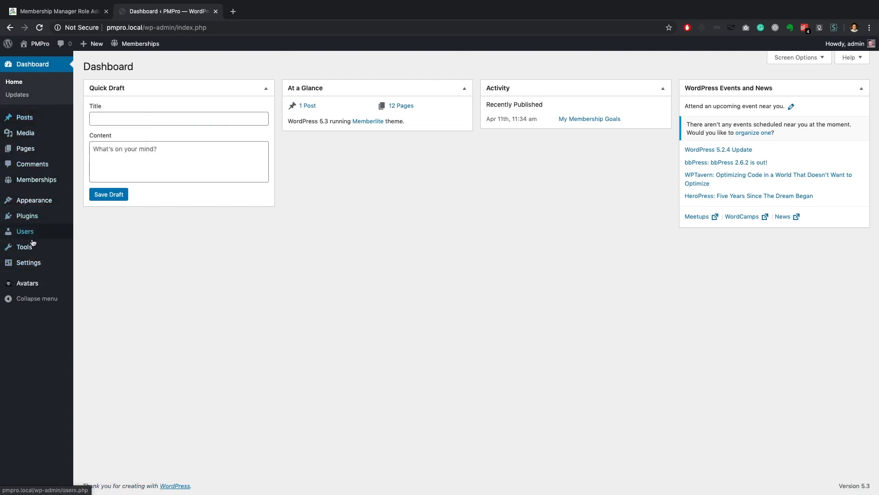
mouse_move(23, 247)
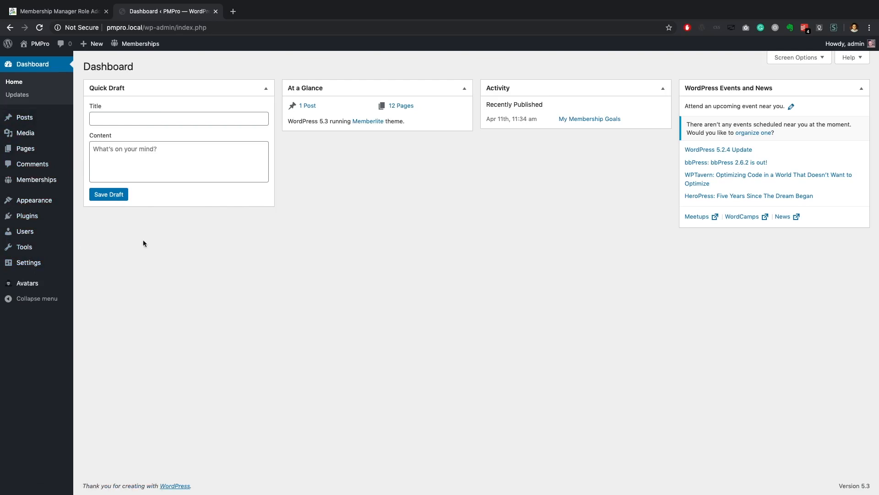
mouse_move(845, 48)
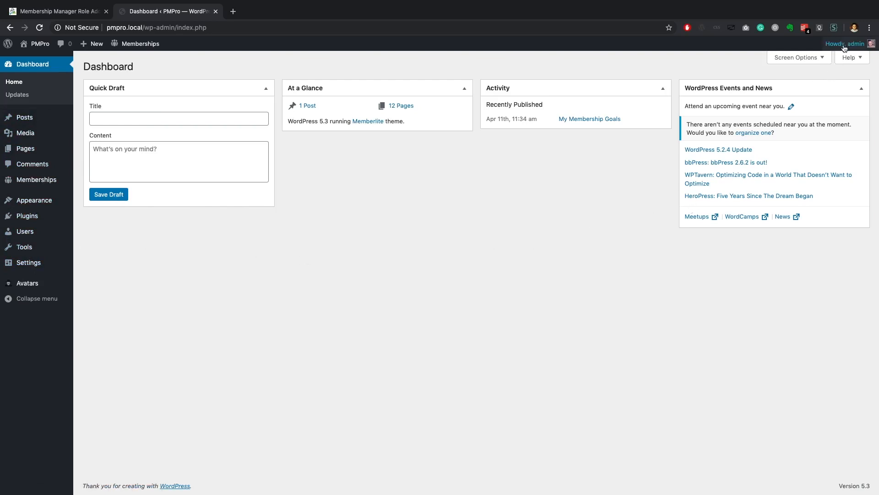
click(813, 89)
text(A)
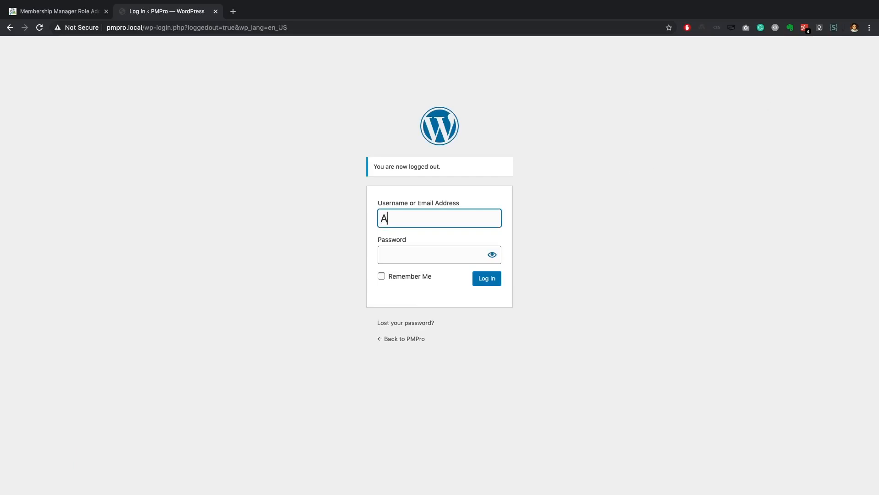
Finish entering Anna's username on the login form and log in as her.
text(nna)
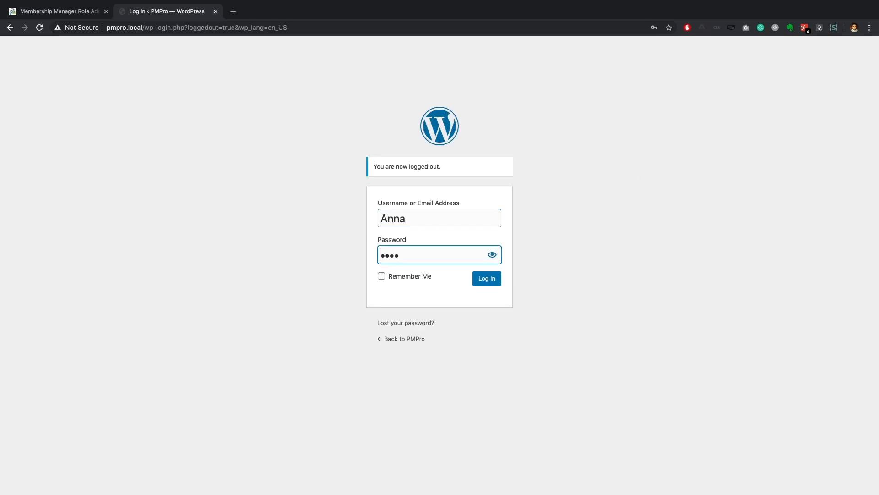
click(487, 278)
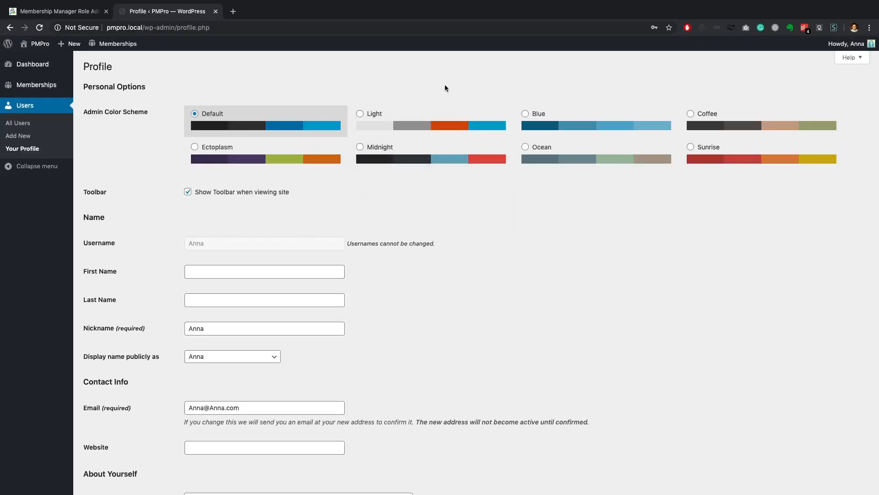
As Anna, open Memberships > Dashboard from the left admin menu.
click(852, 43)
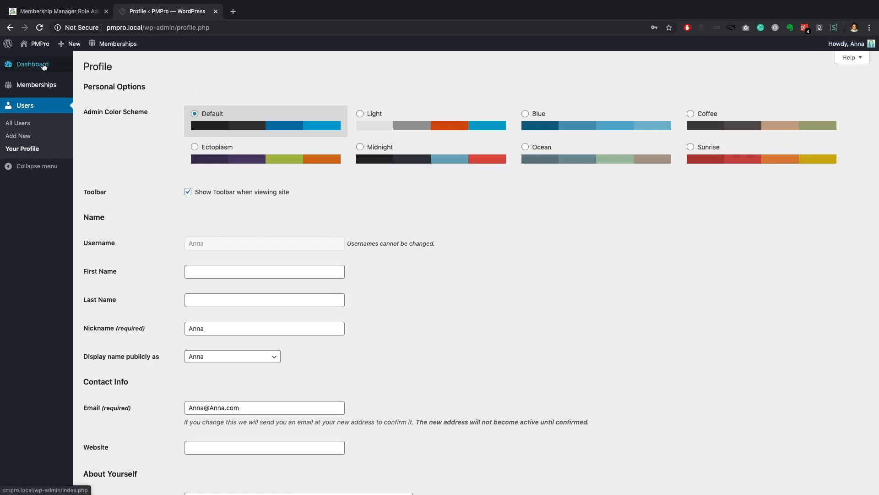
mouse_move(38, 162)
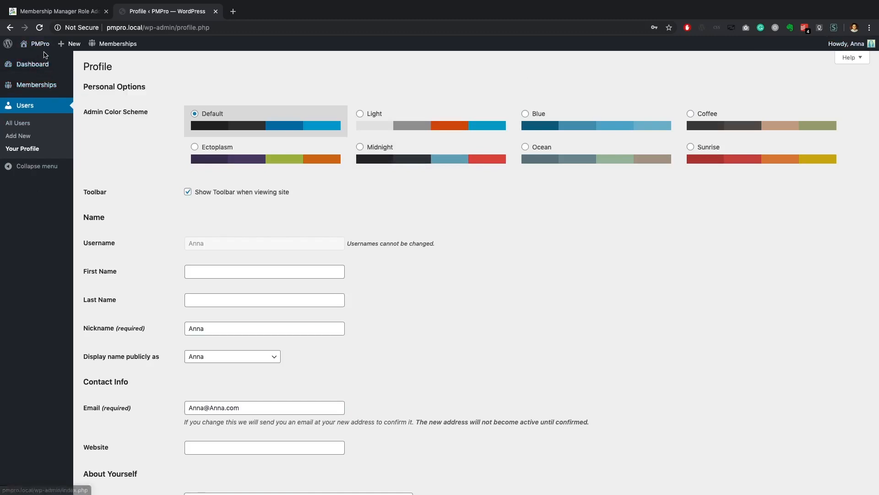
mouse_move(109, 45)
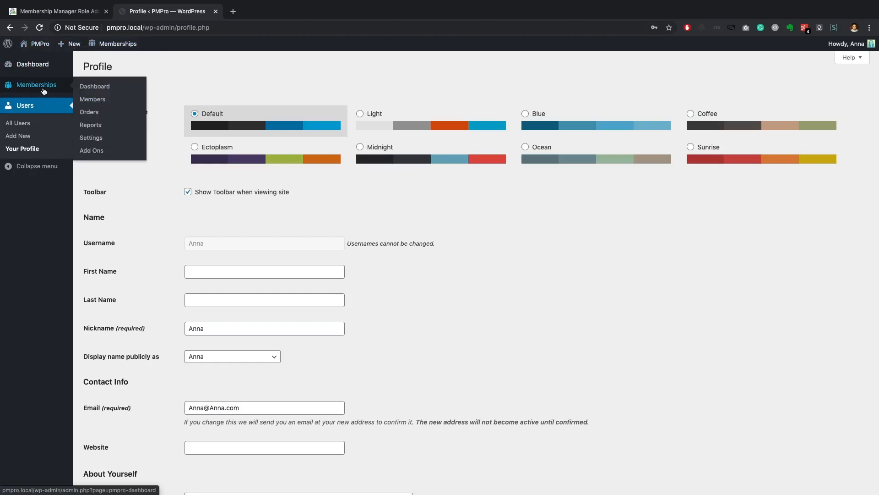
mouse_move(83, 86)
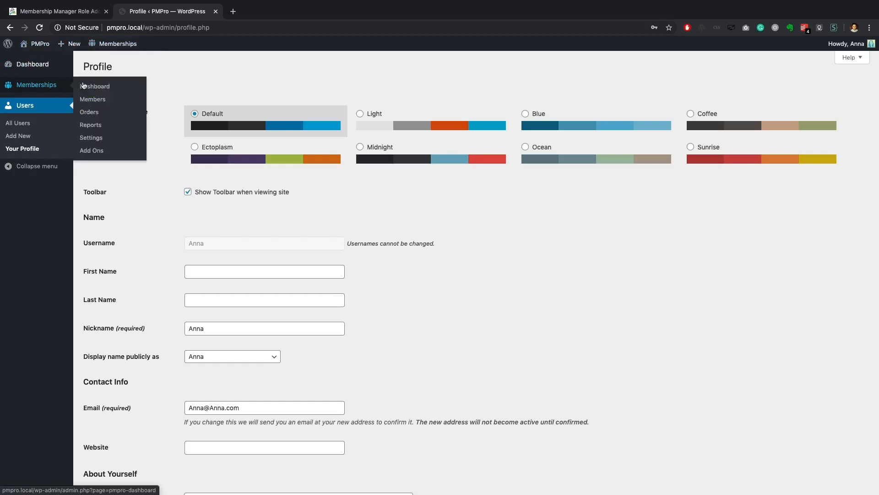
click(95, 86)
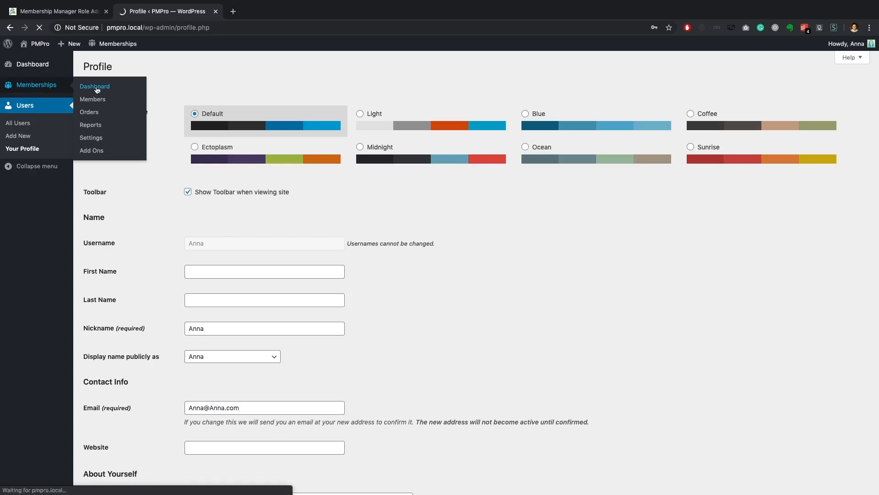
Scroll the PMPro dashboard and open 'View Membership Levels' to list Basic, Pro, Gold and Platinum.
click(95, 86)
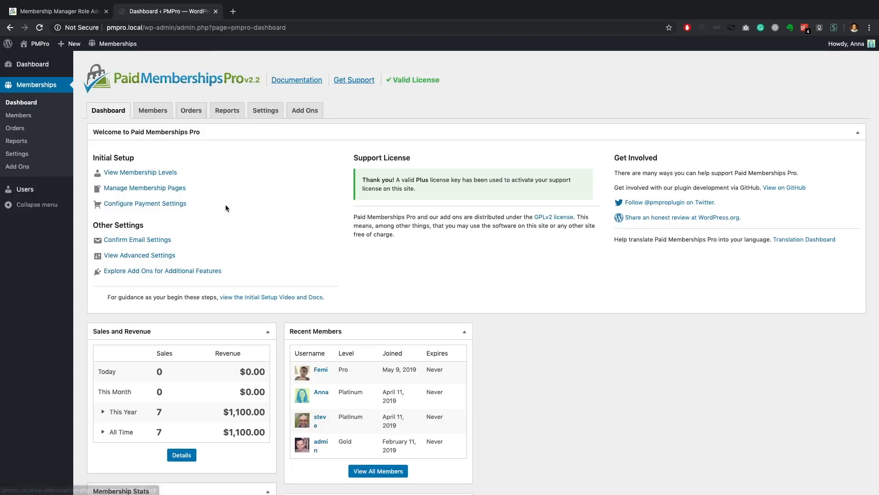
scroll(down, 3)
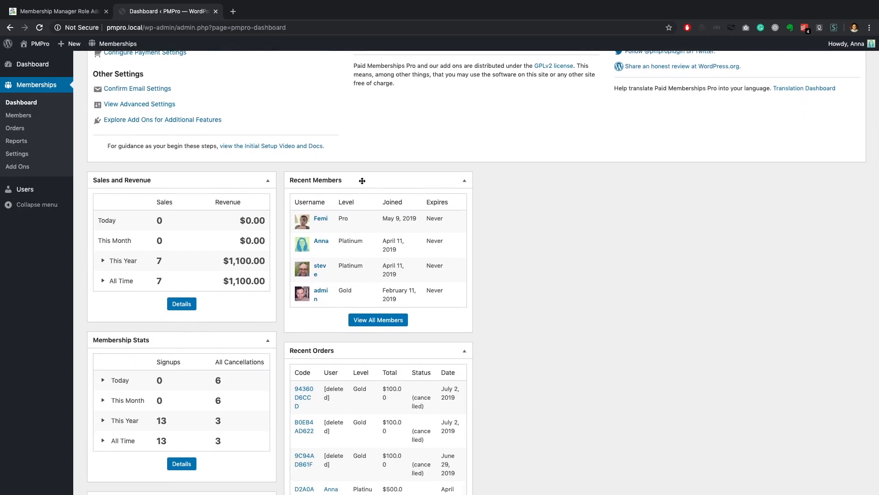
mouse_move(209, 184)
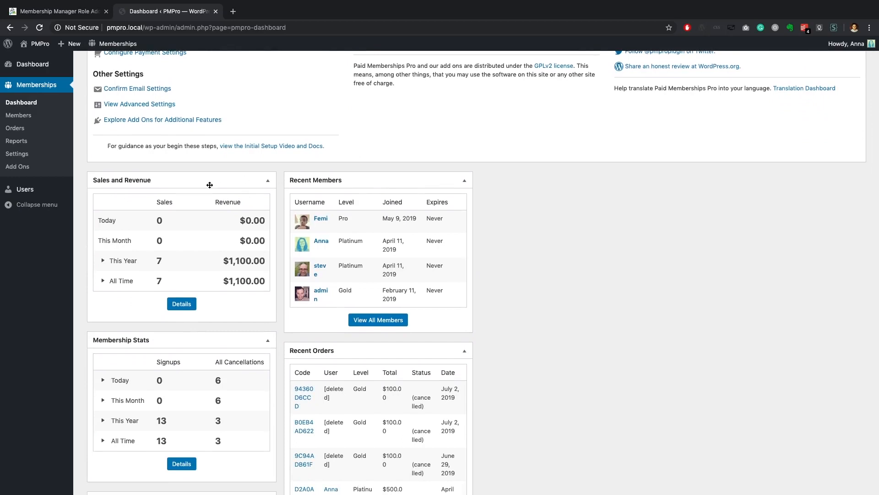
scroll(down, 3)
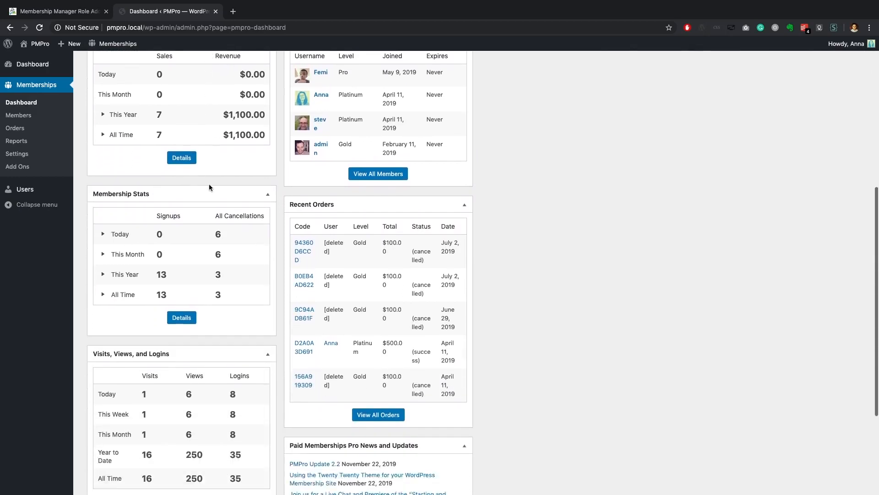
scroll(up, 3)
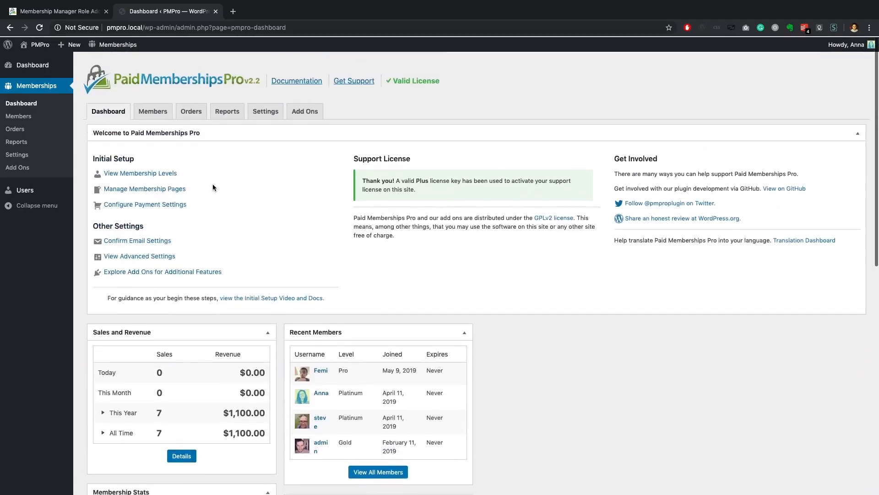
click(139, 172)
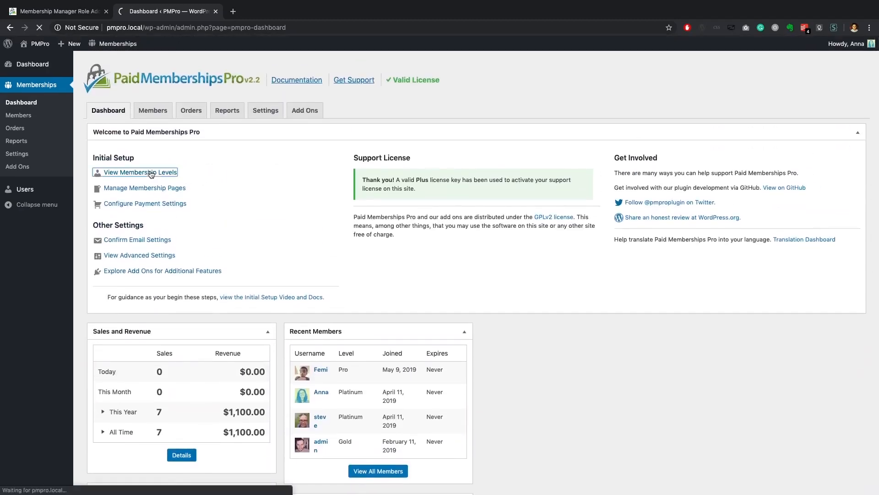
click(139, 172)
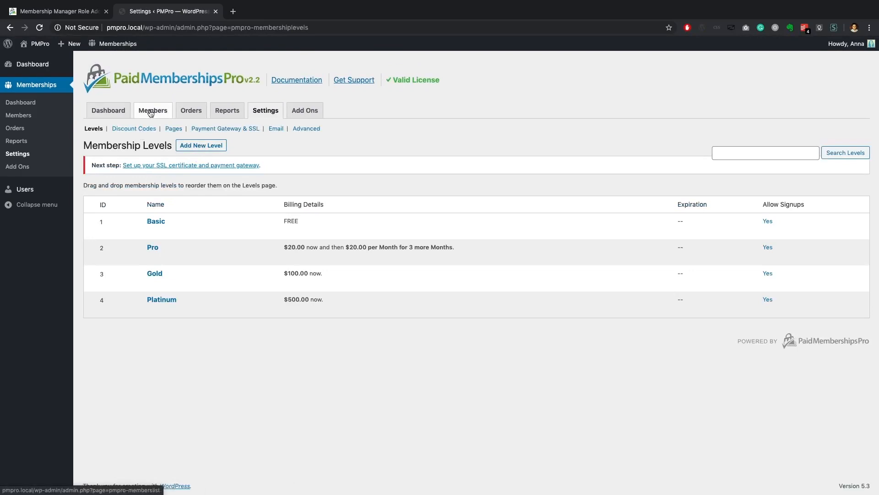
Open the PMPro Members tab to view the four members with their levels and fees.
click(153, 110)
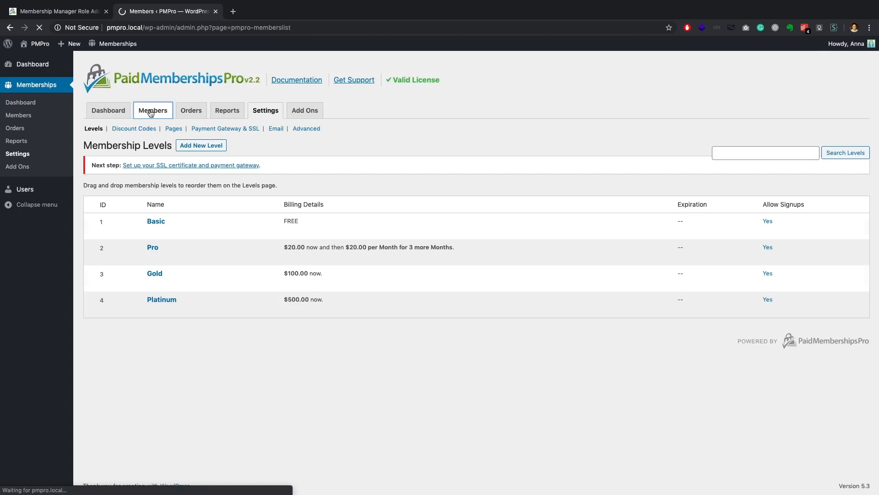
click(153, 110)
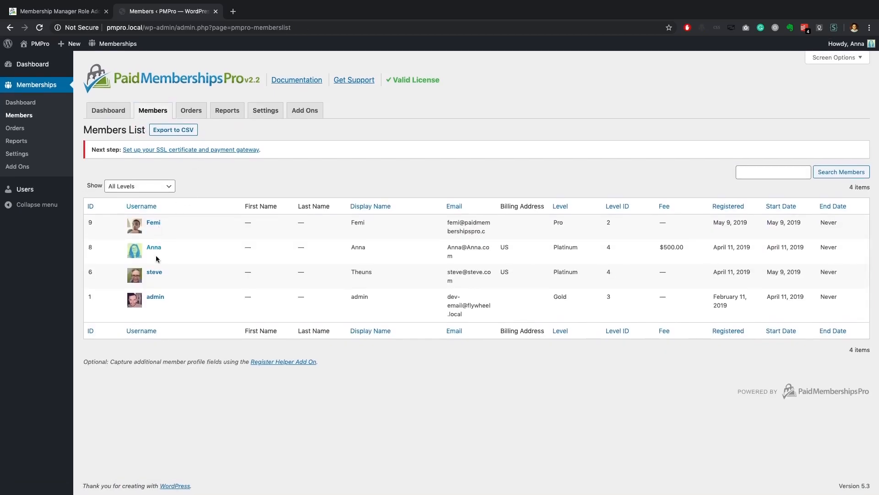
mouse_move(656, 237)
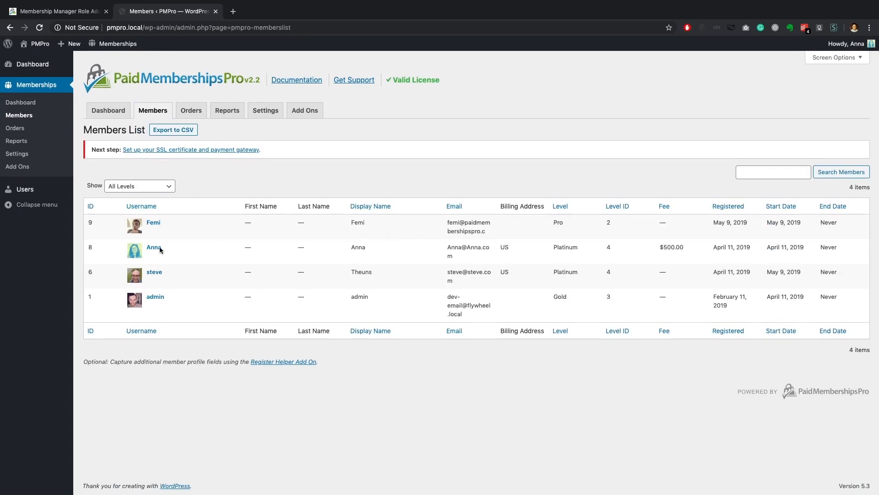
mouse_move(179, 105)
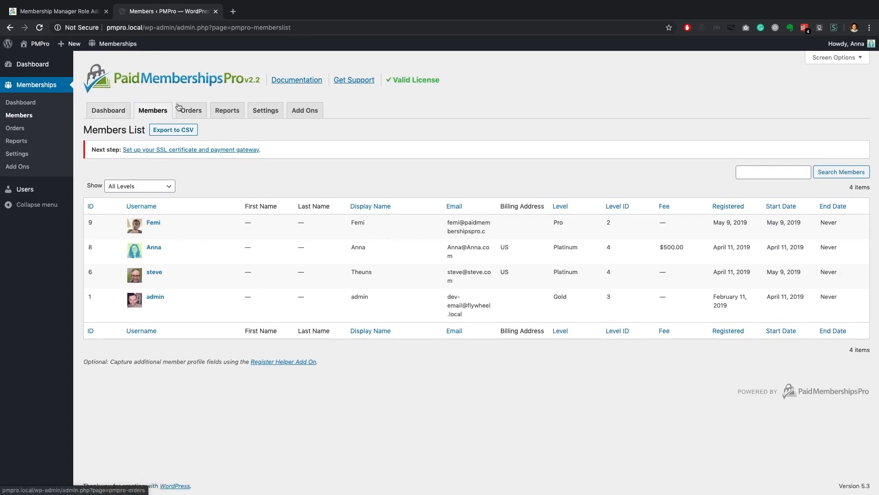
click(191, 110)
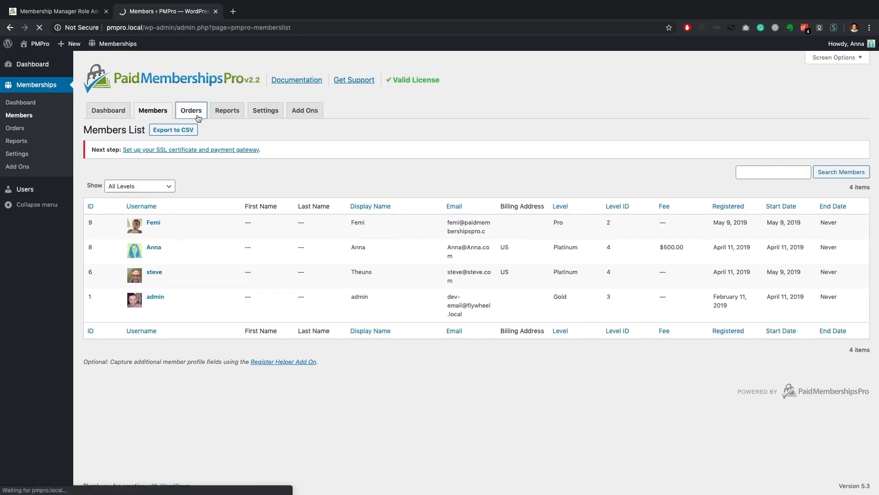
Browse the Orders, Reports and Add Ons tabs, ending back on the eleven-order list.
click(191, 110)
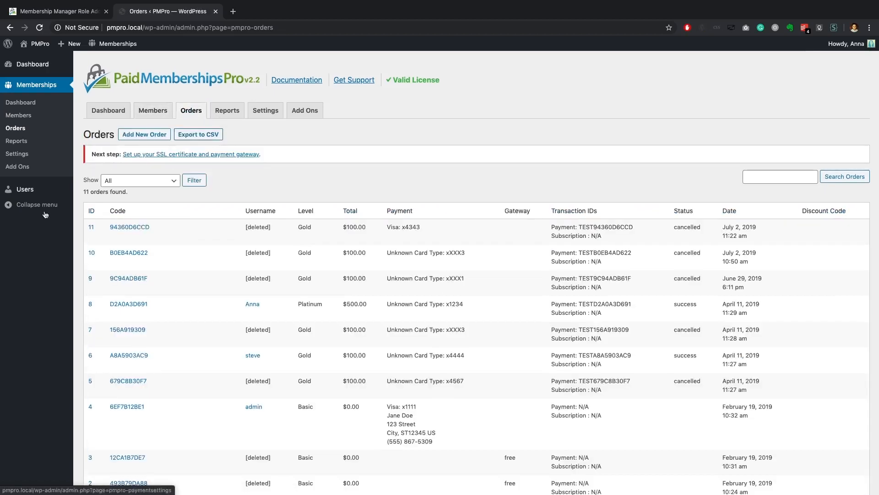
mouse_move(59, 93)
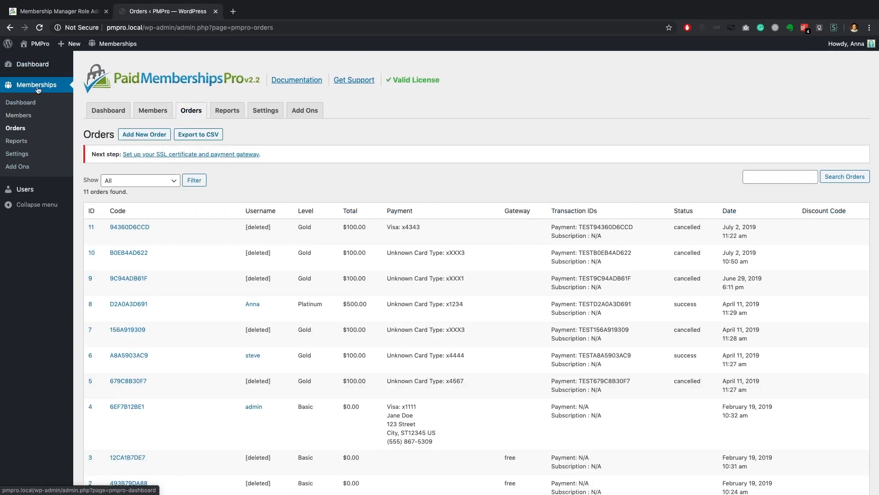
mouse_move(213, 107)
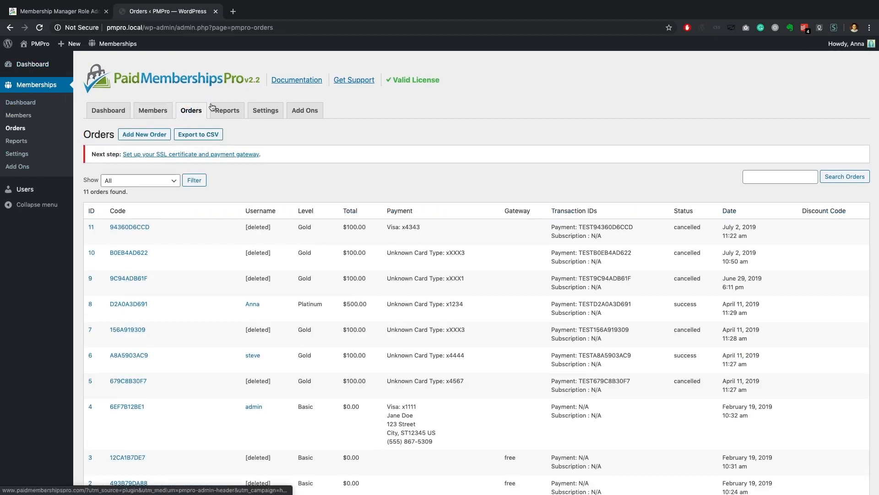
click(227, 110)
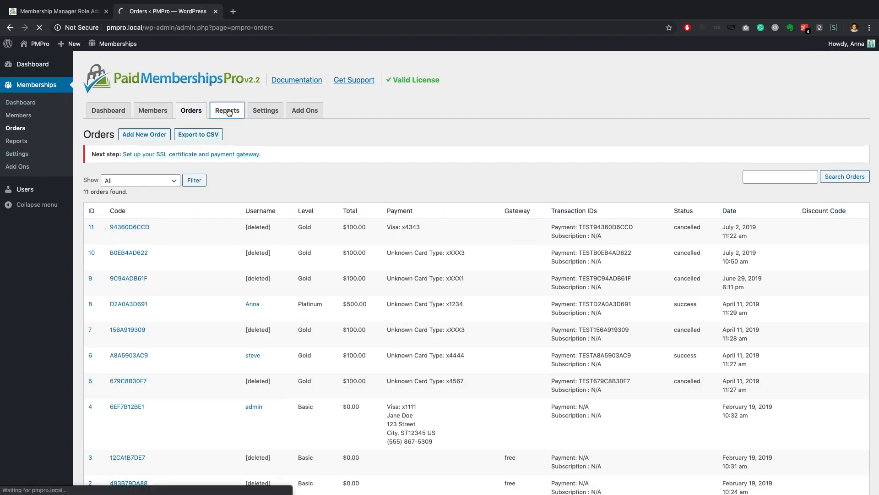
click(226, 110)
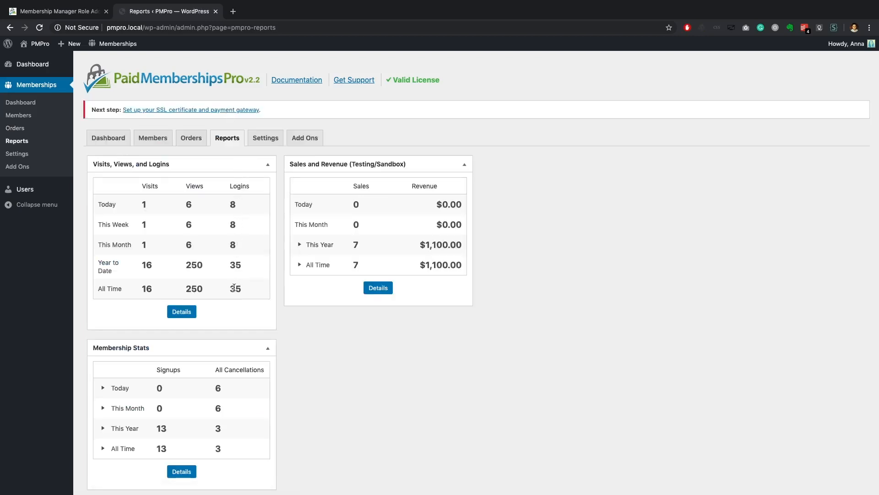
mouse_move(269, 166)
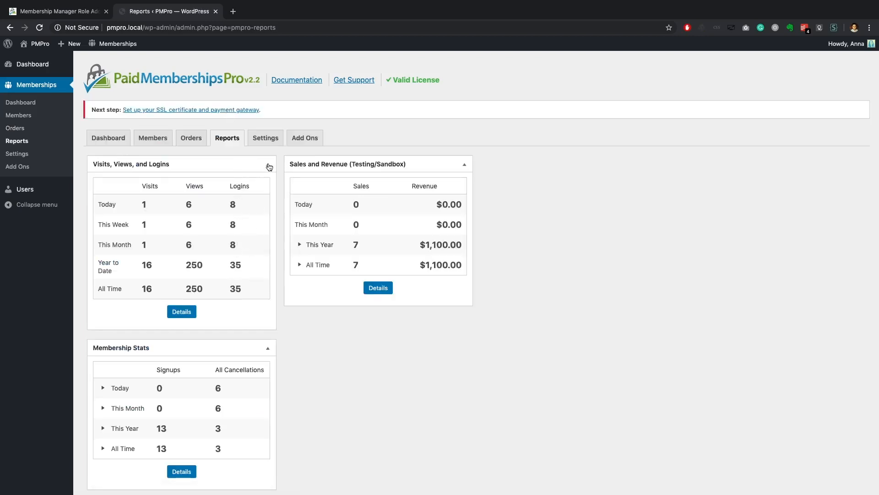
click(305, 138)
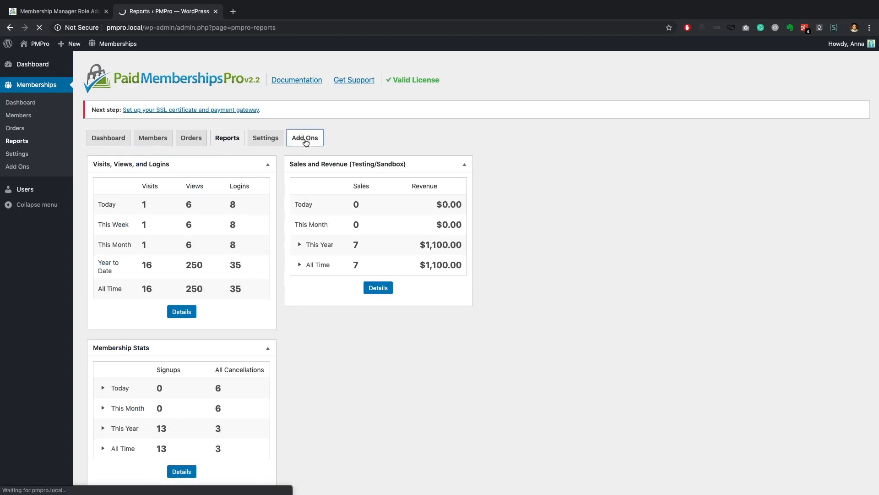
click(305, 138)
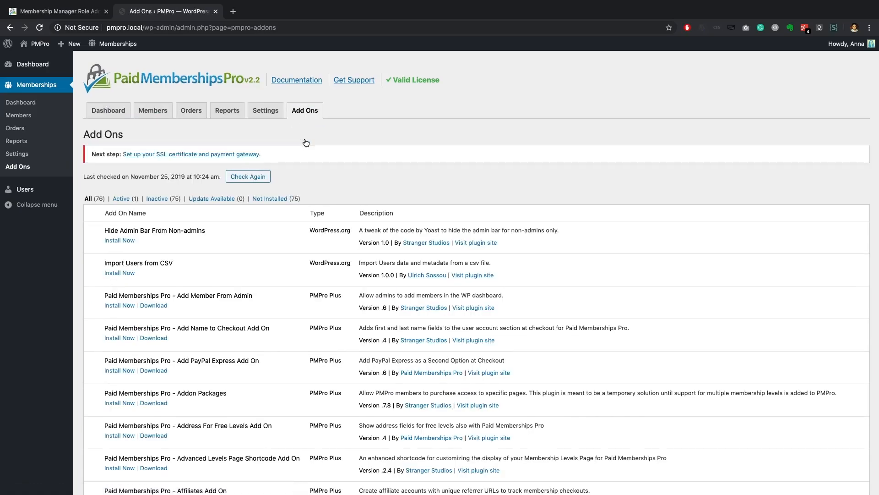
mouse_move(266, 114)
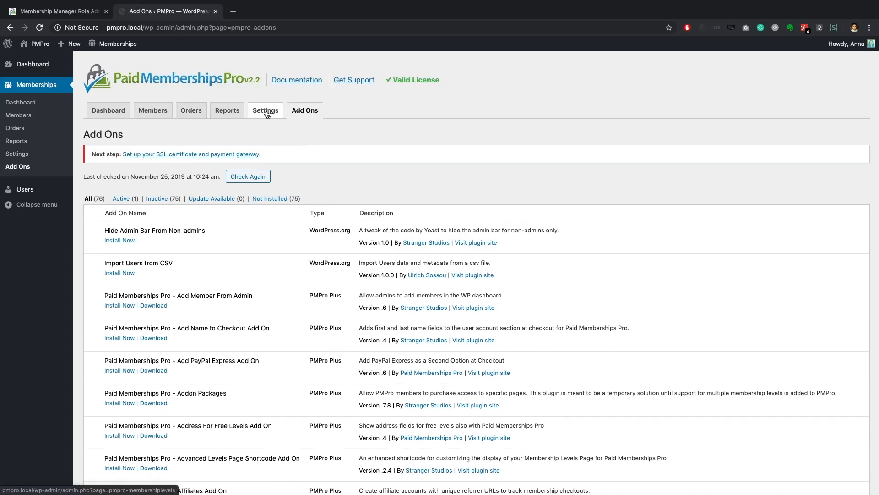
click(191, 110)
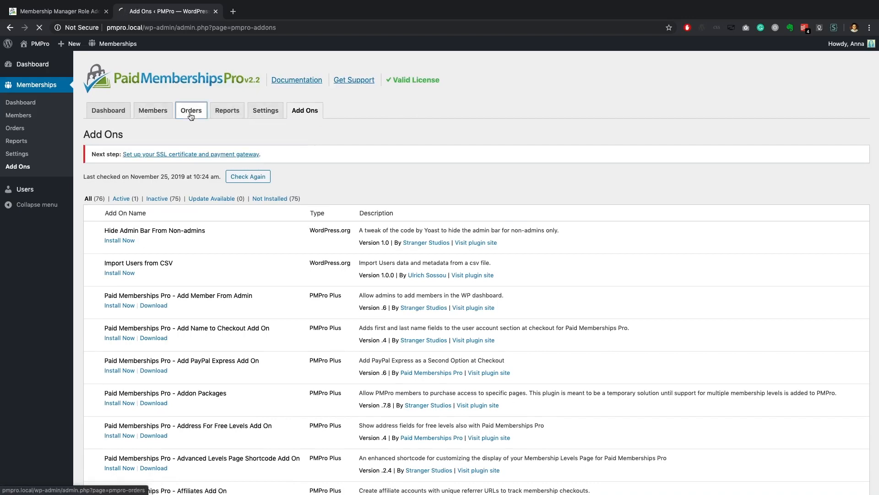
click(191, 110)
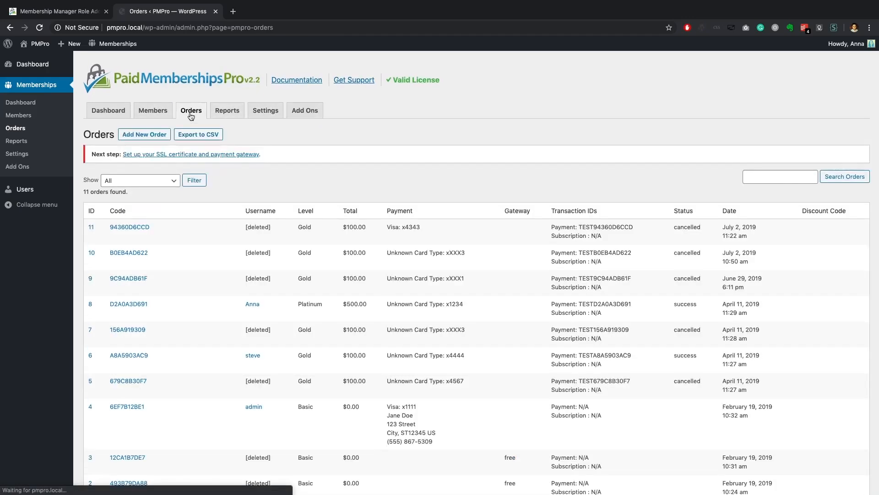
Return to the PMPro Dashboard tab and scroll through sales, membership stats, recent members and orders.
click(108, 110)
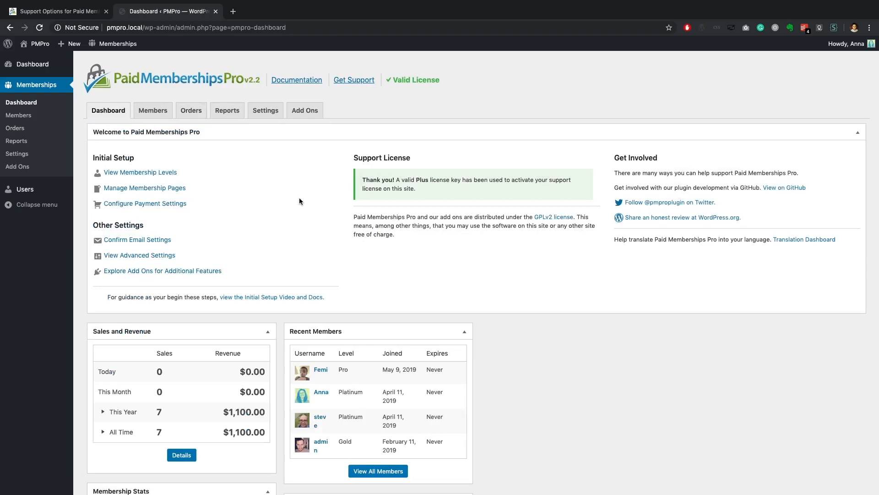
scroll(down, 3)
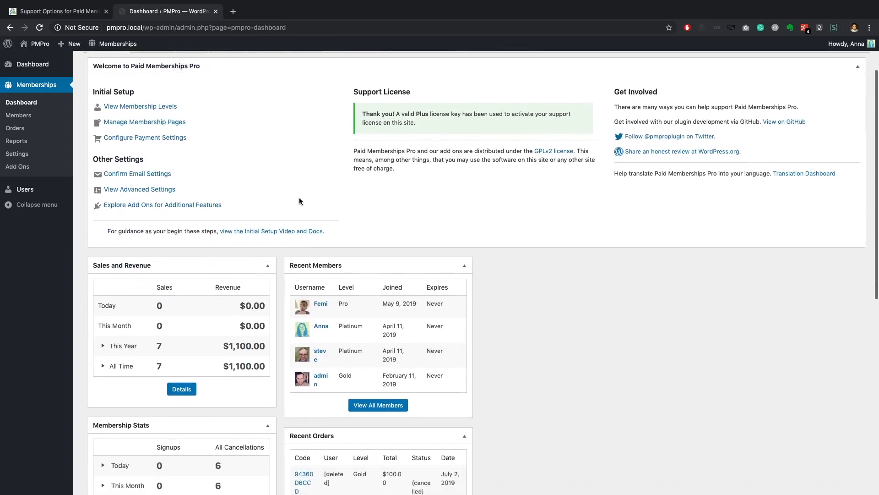
scroll(down, 3)
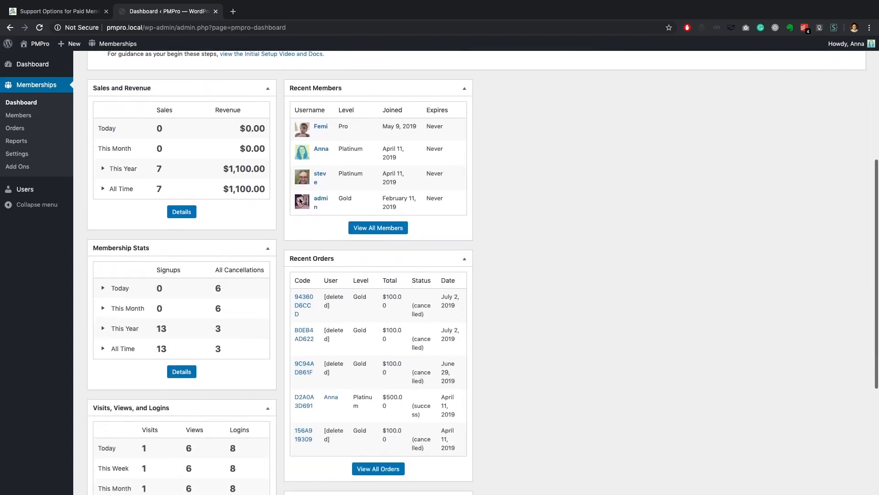
scroll(down, 3)
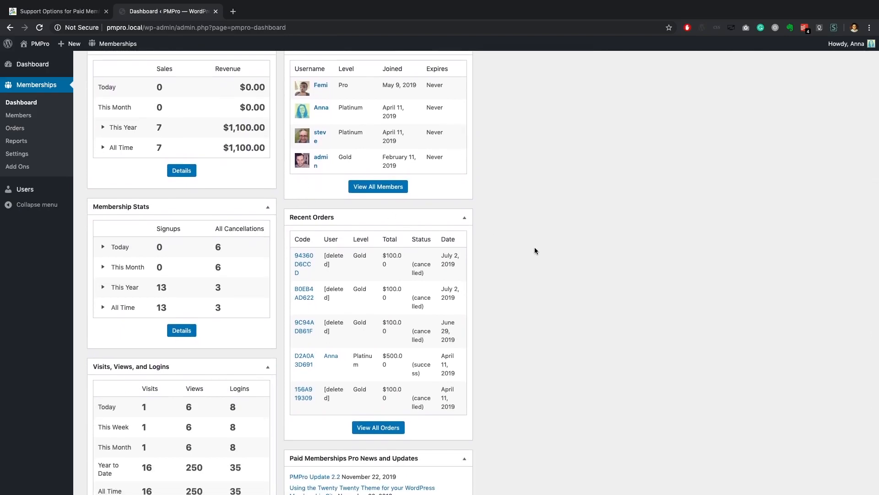
scroll(up, 3)
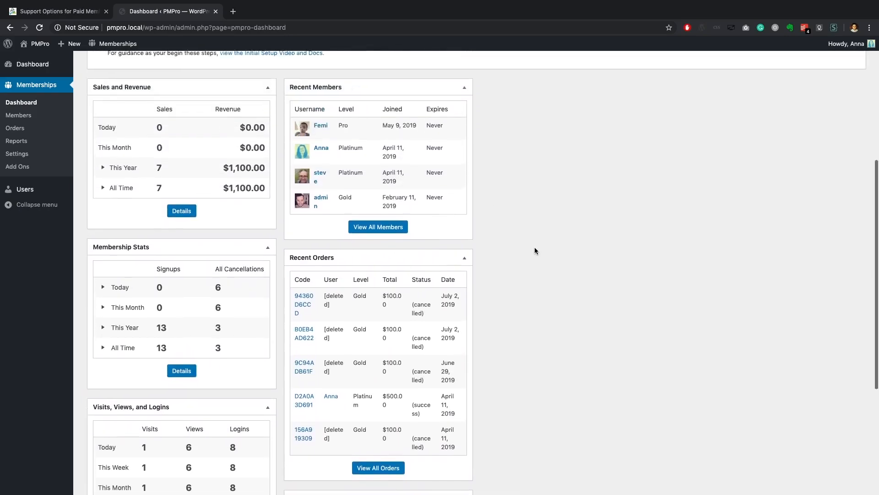
scroll(up, 3)
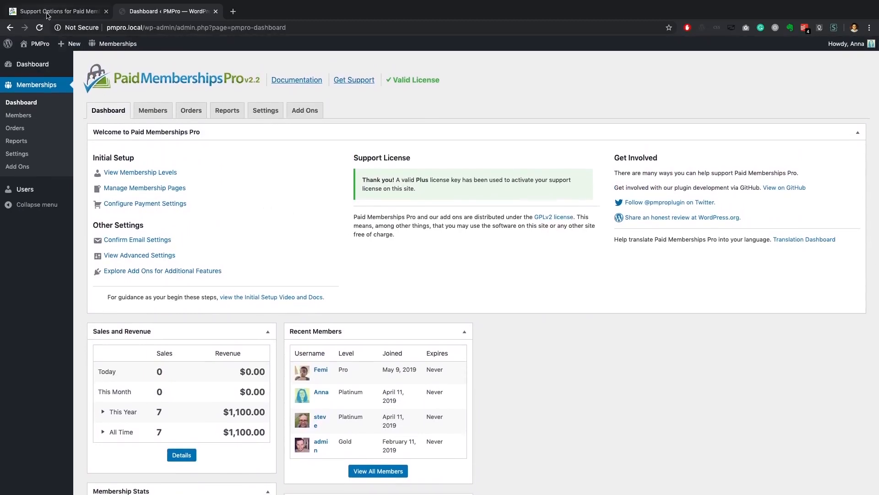
Switch to the 'Support Options' tab and follow the 'Member Support Area' link.
click(59, 11)
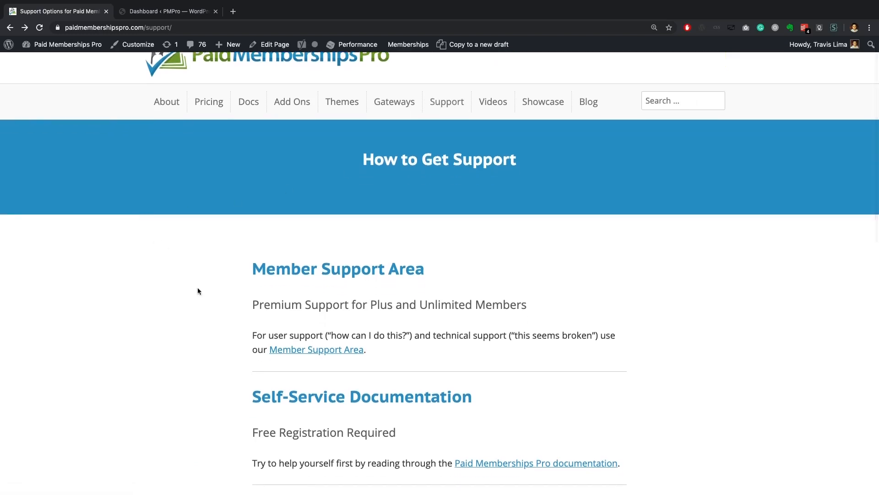
click(293, 349)
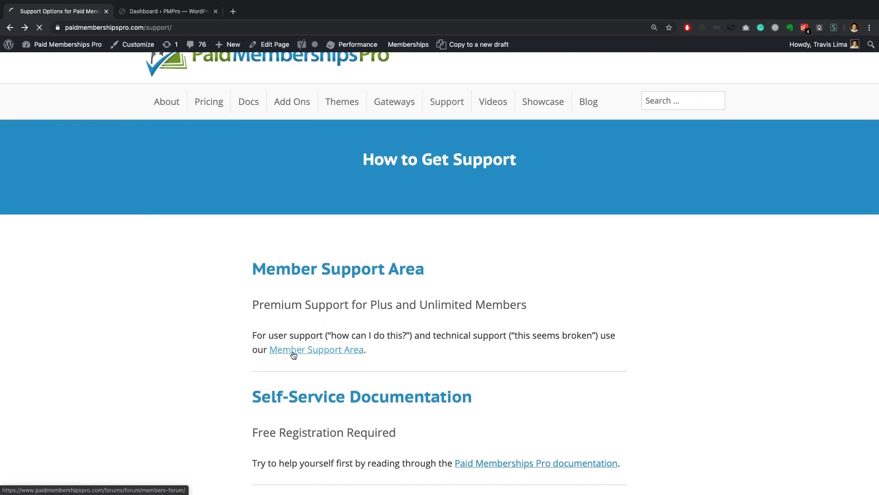